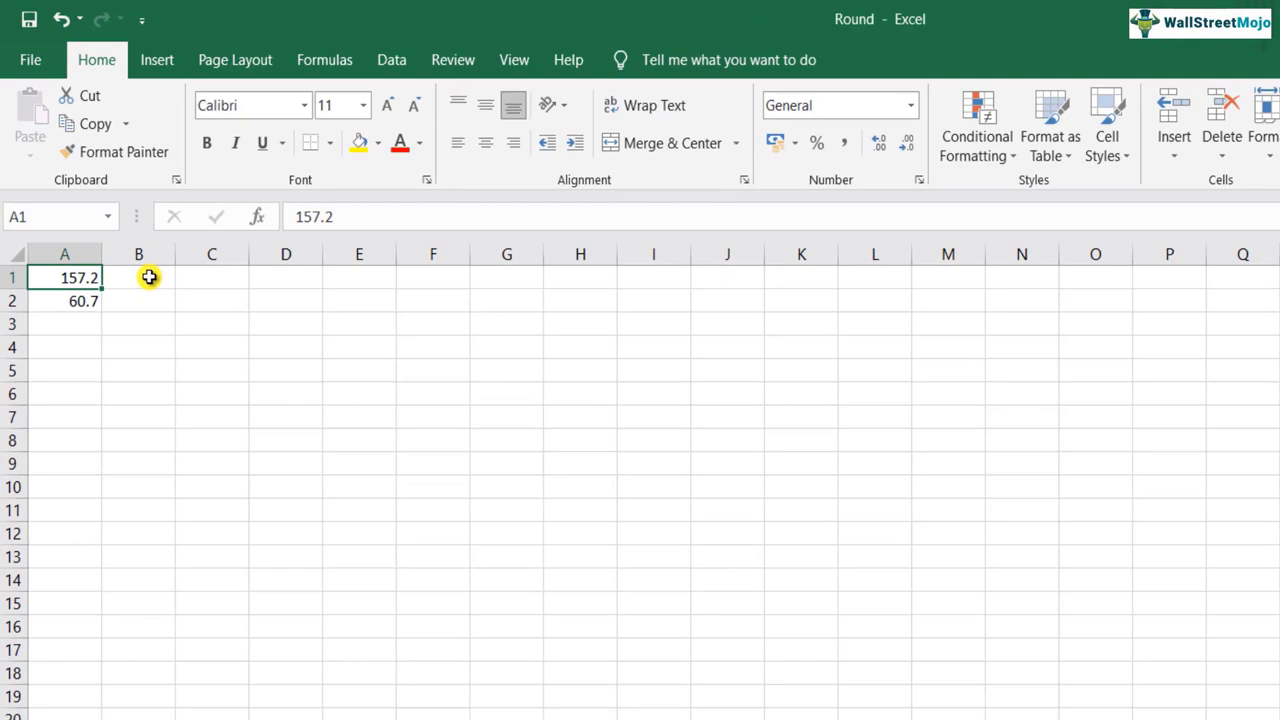
Step: Enter =ROUNDUP(A1,0) in B1 so 157.2 rounds up to 158
left_click(138, 276)
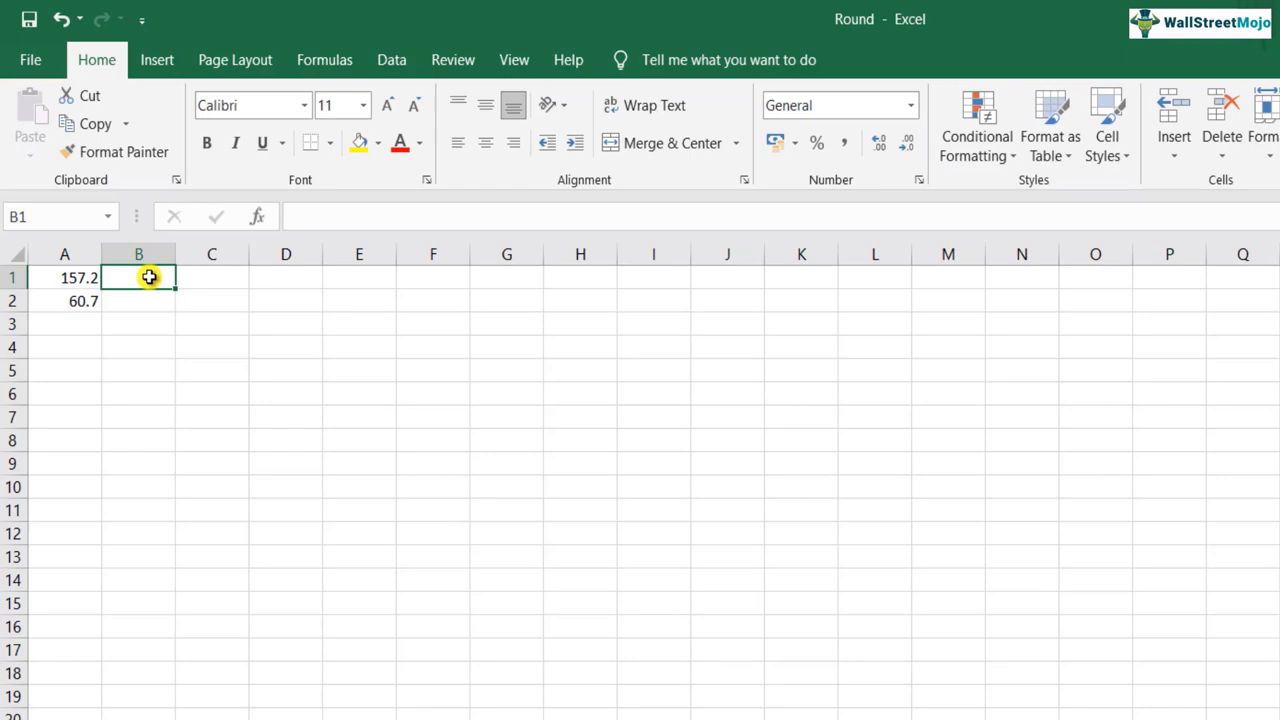
type("=rou")
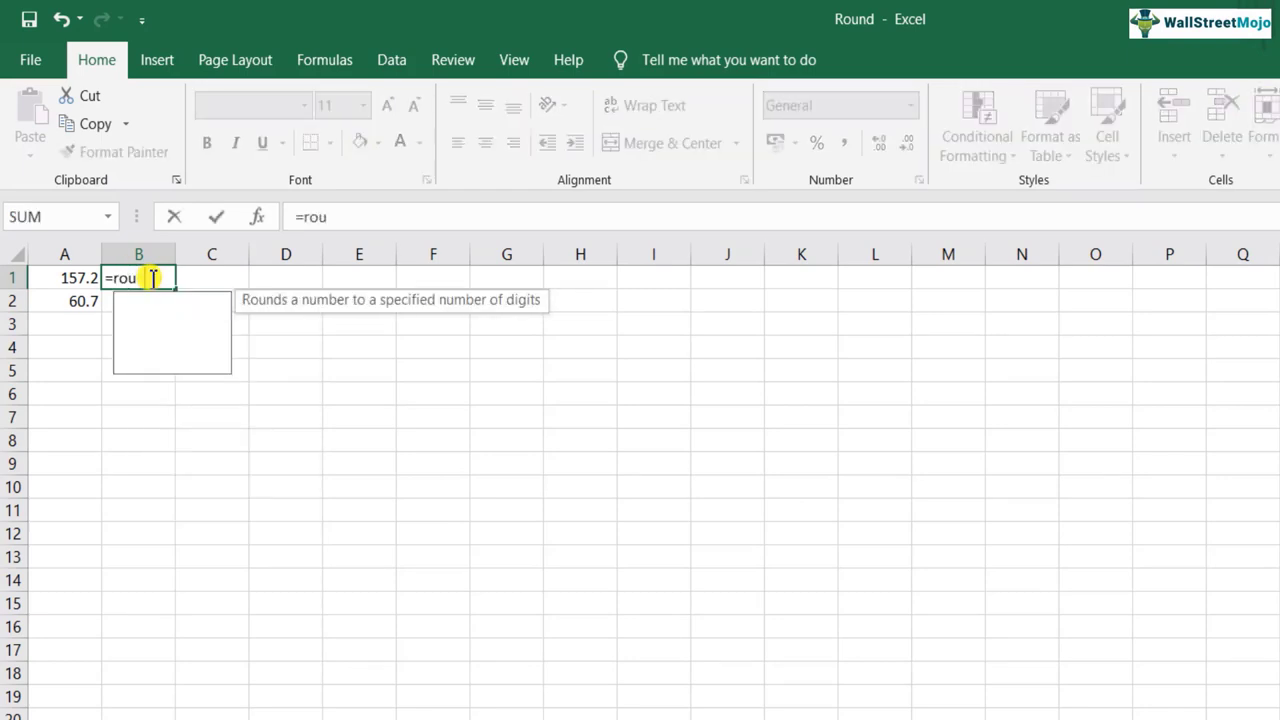
type("n")
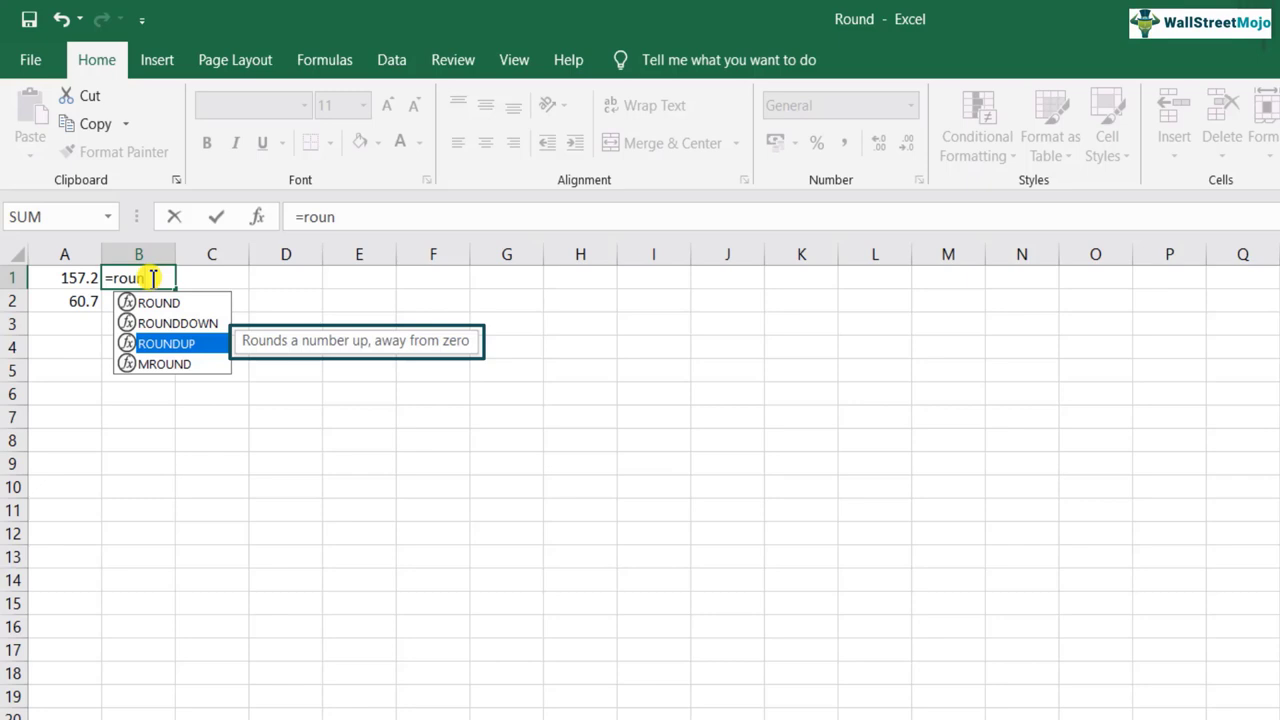
double_click(166, 344)
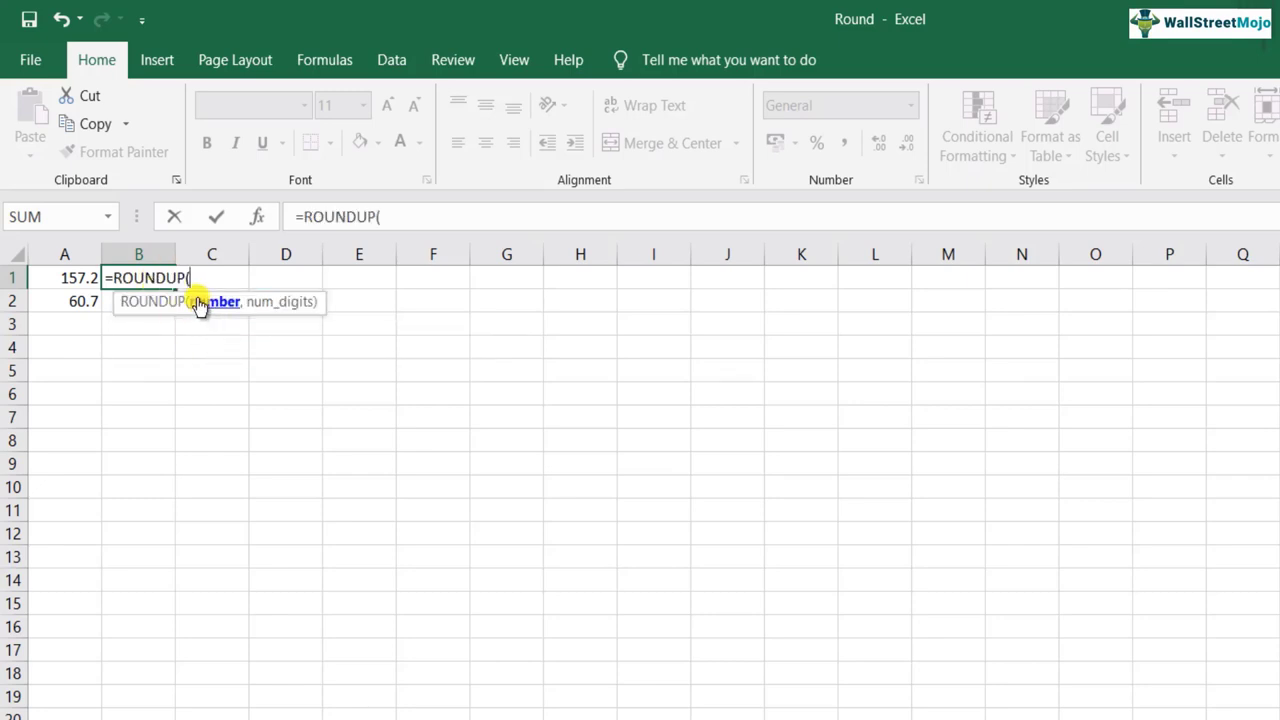
mouse_move(304, 308)
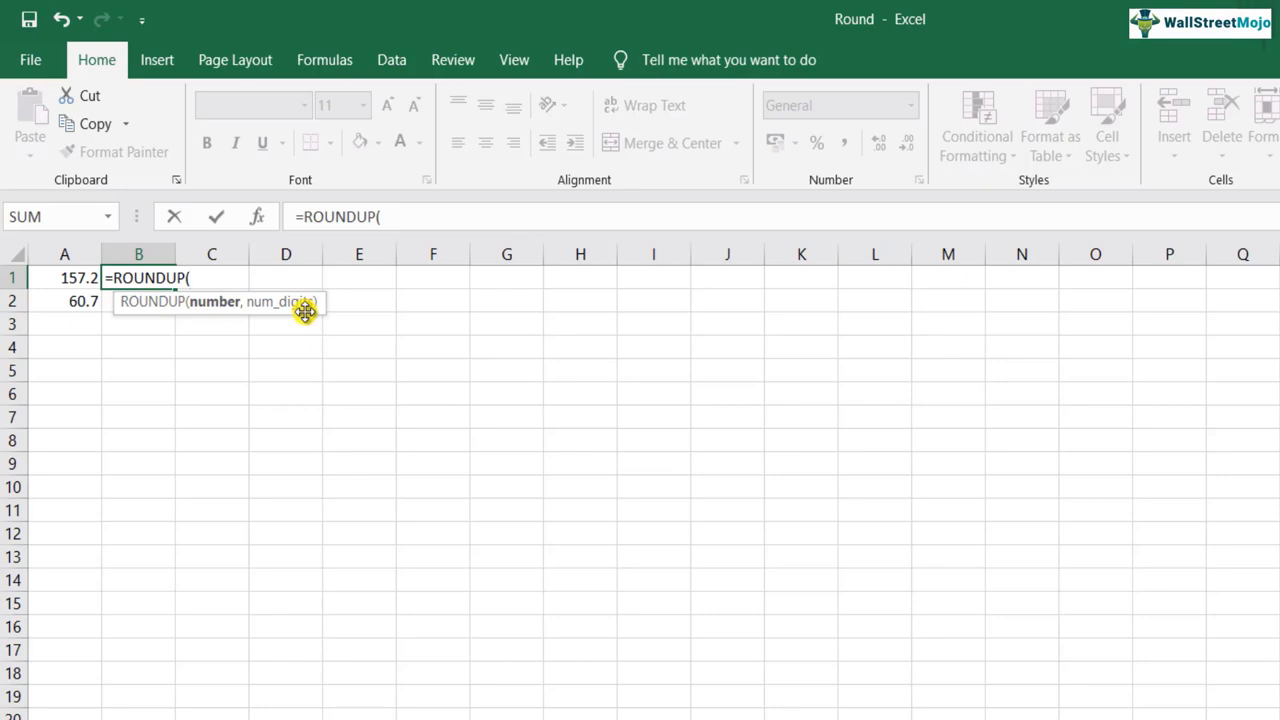
left_click(64, 276)
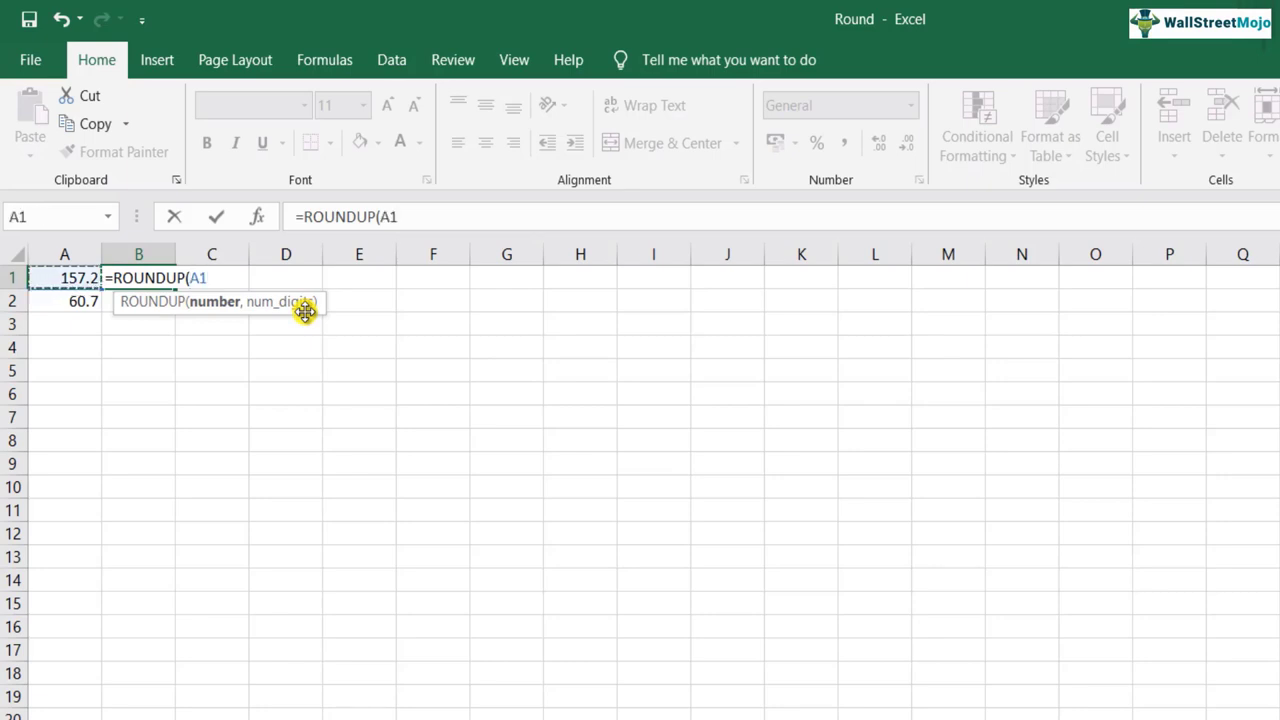
type(",")
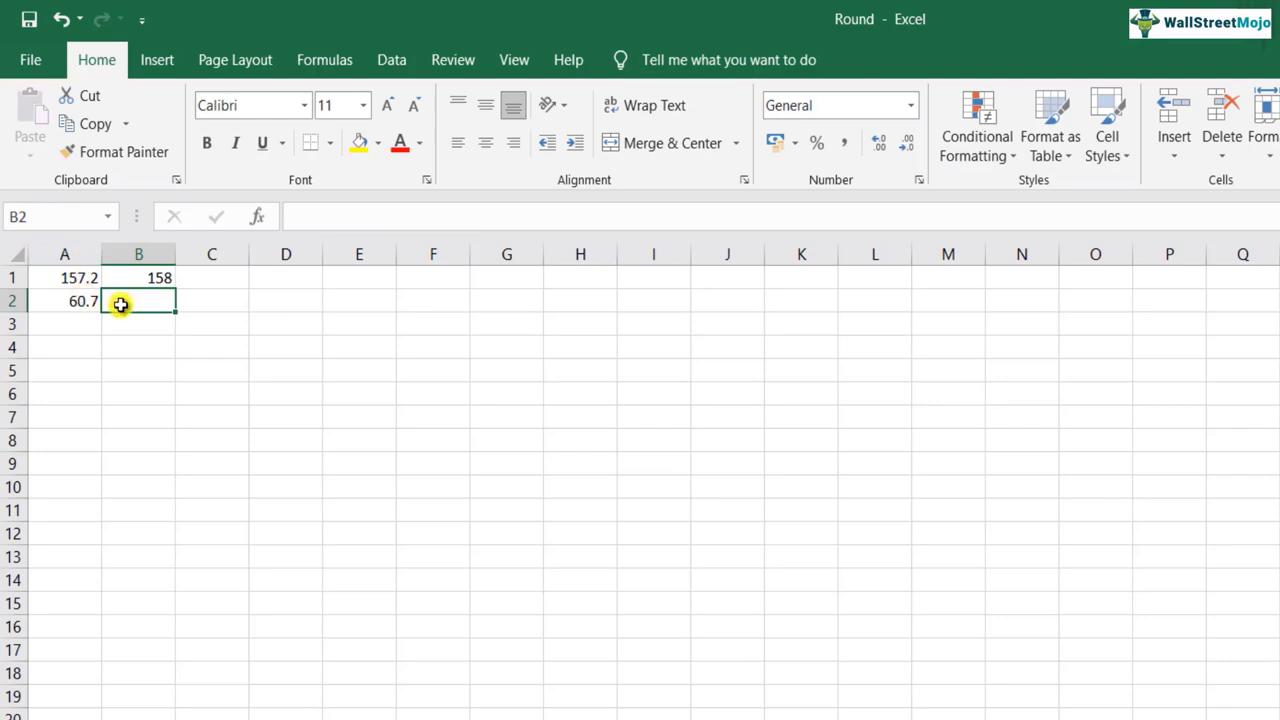
Step: Change A1 to 157.25 and test B1's ROUNDUP with 1 digit, then restore 0 digits for 158
type("=ROUNDUP(A1,0)")
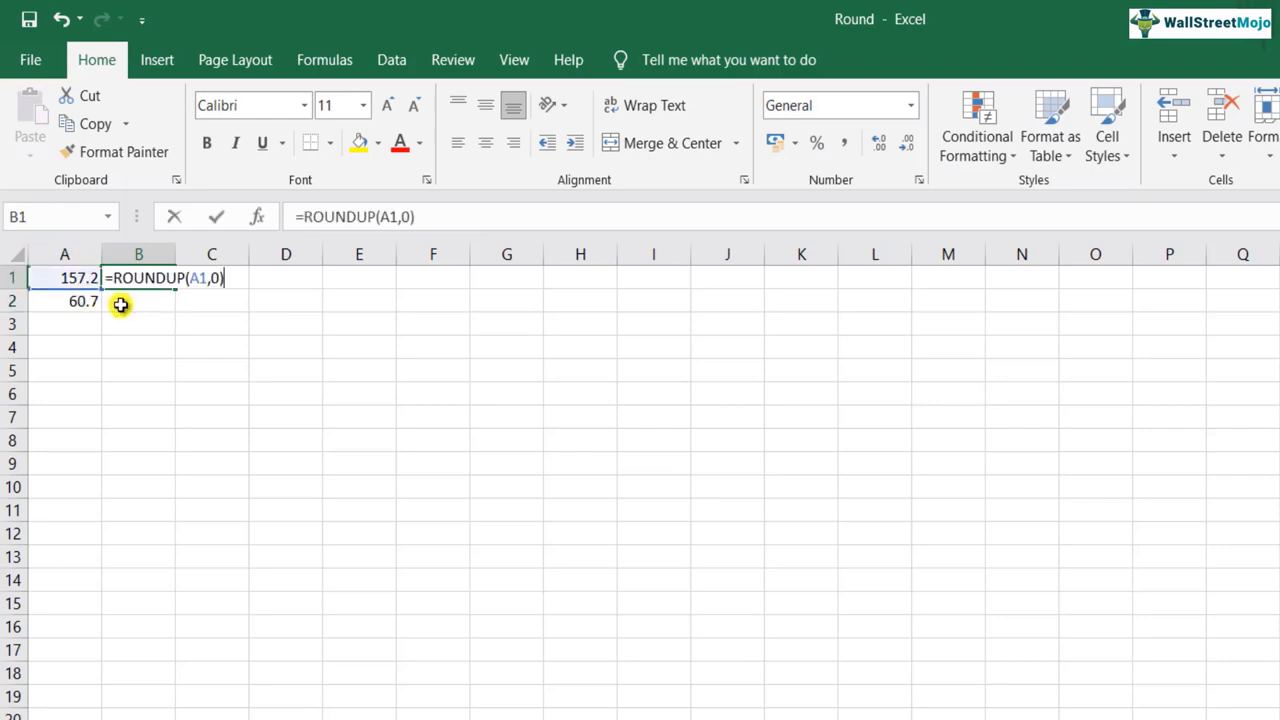
type("1")
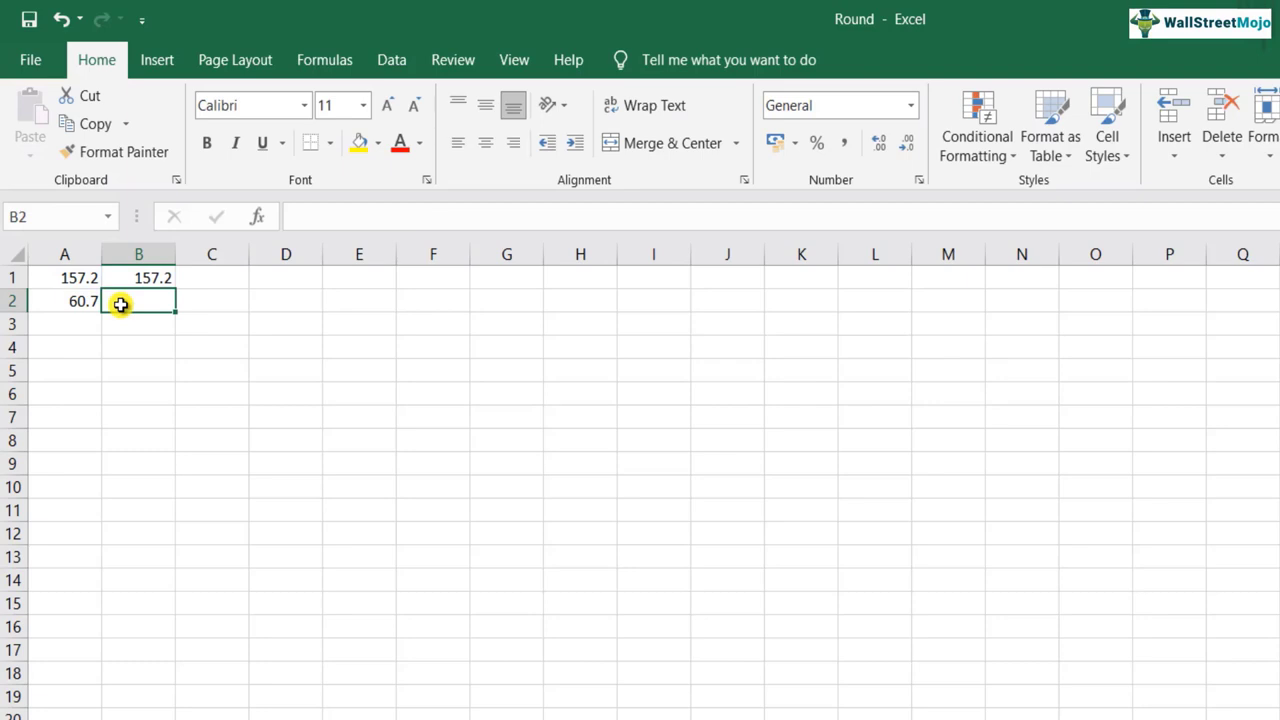
left_click(64, 276)
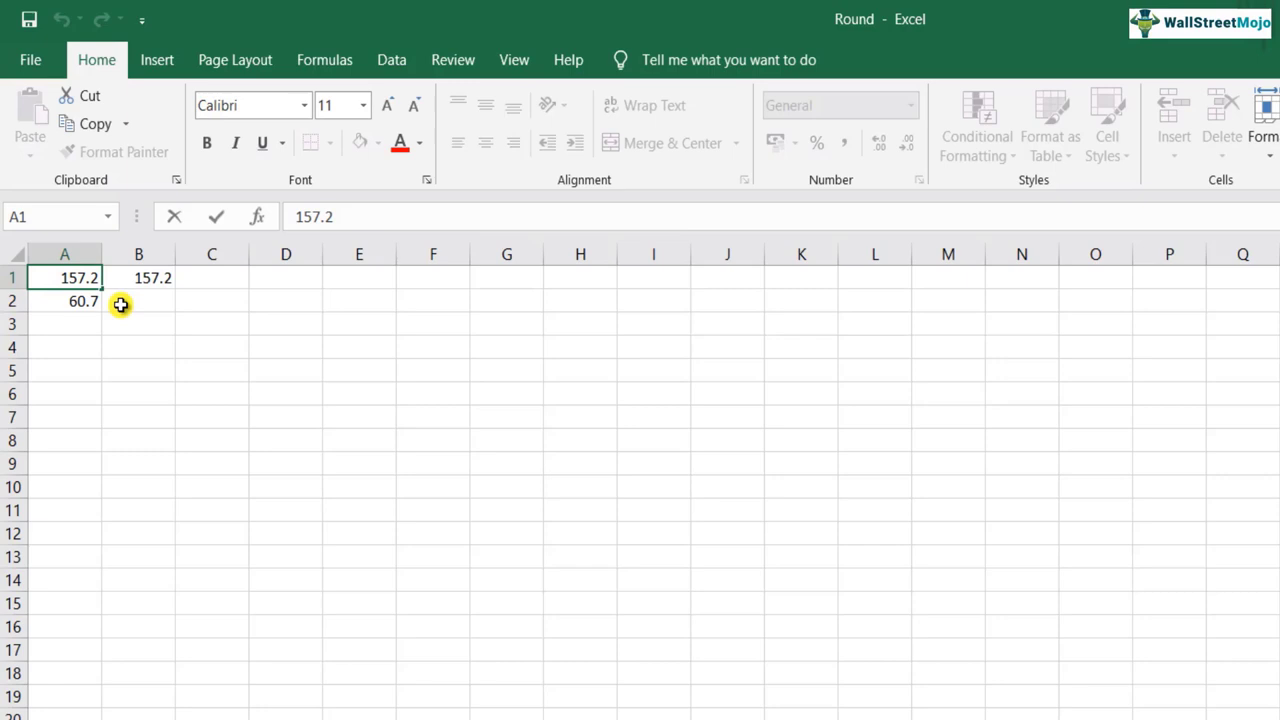
key("enter")
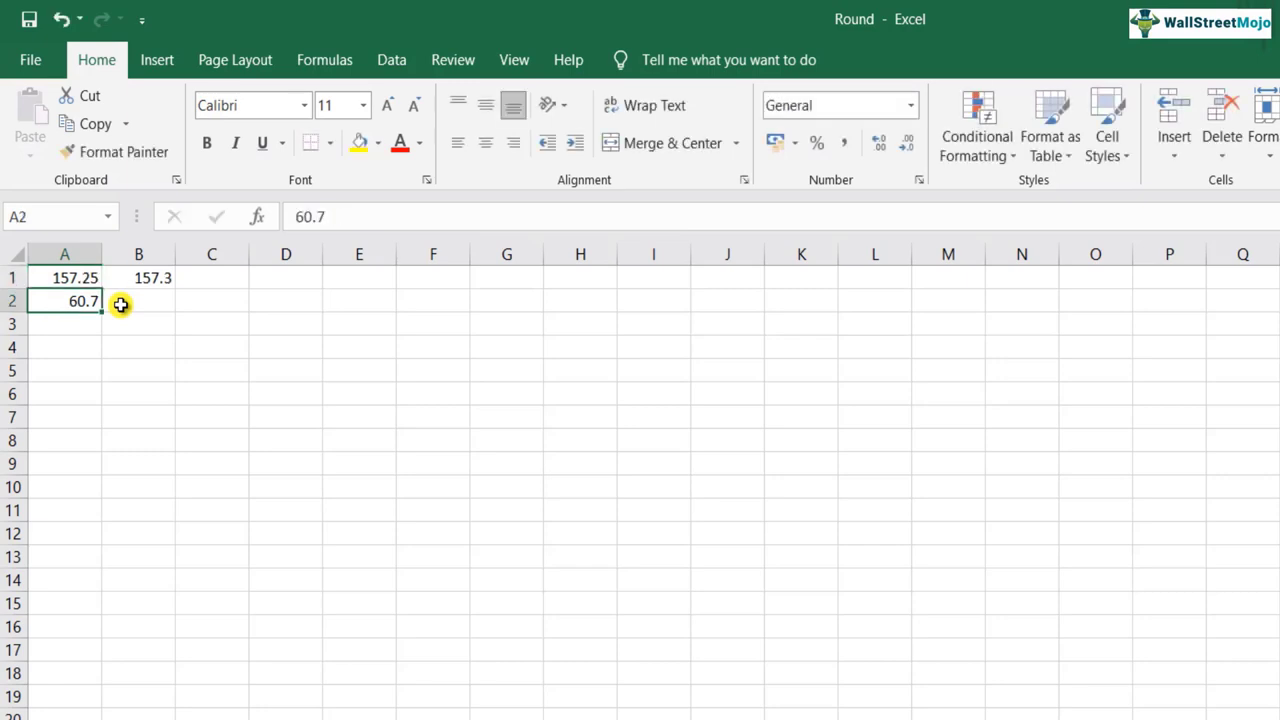
left_click(138, 276)
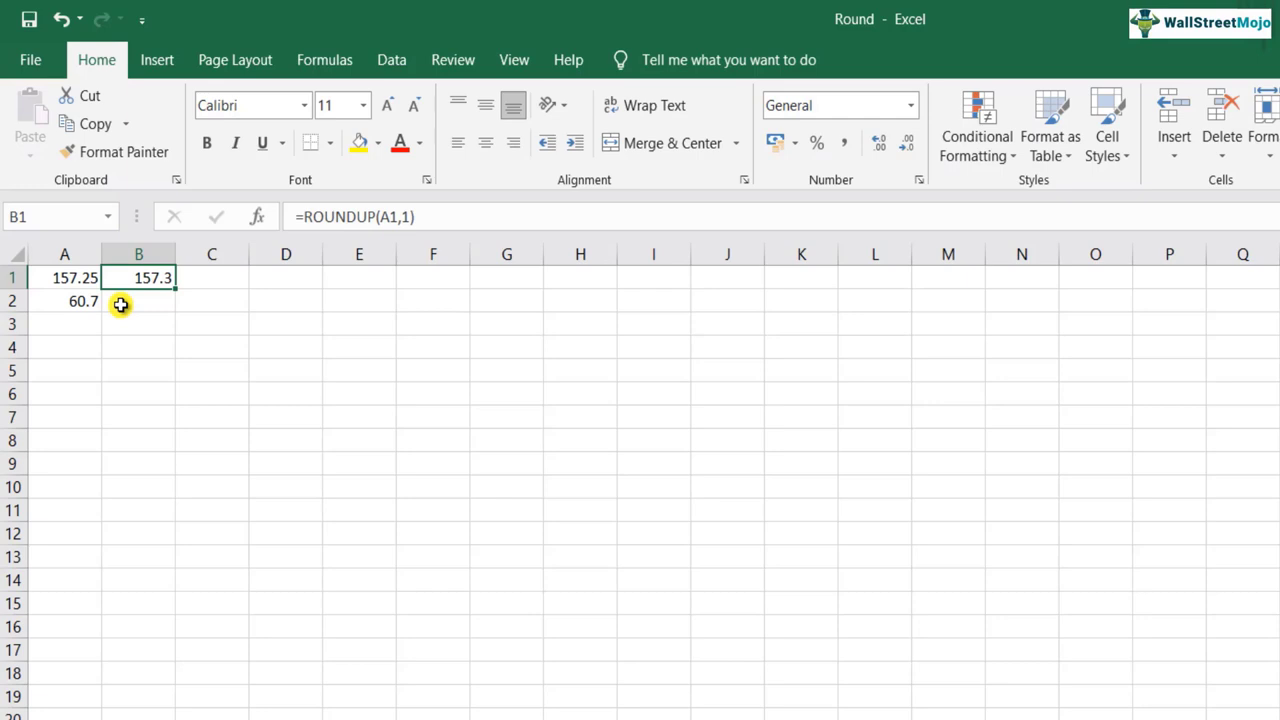
double_click(138, 276)
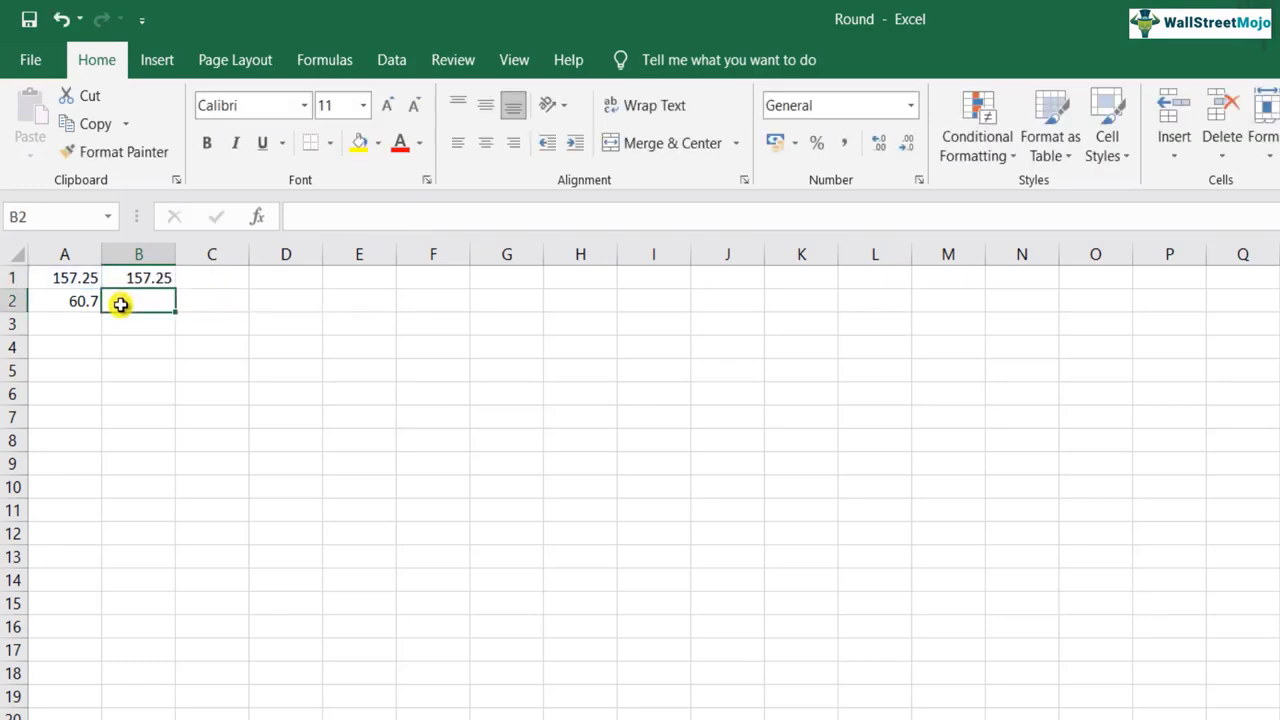
left_click(138, 276)
type("158")
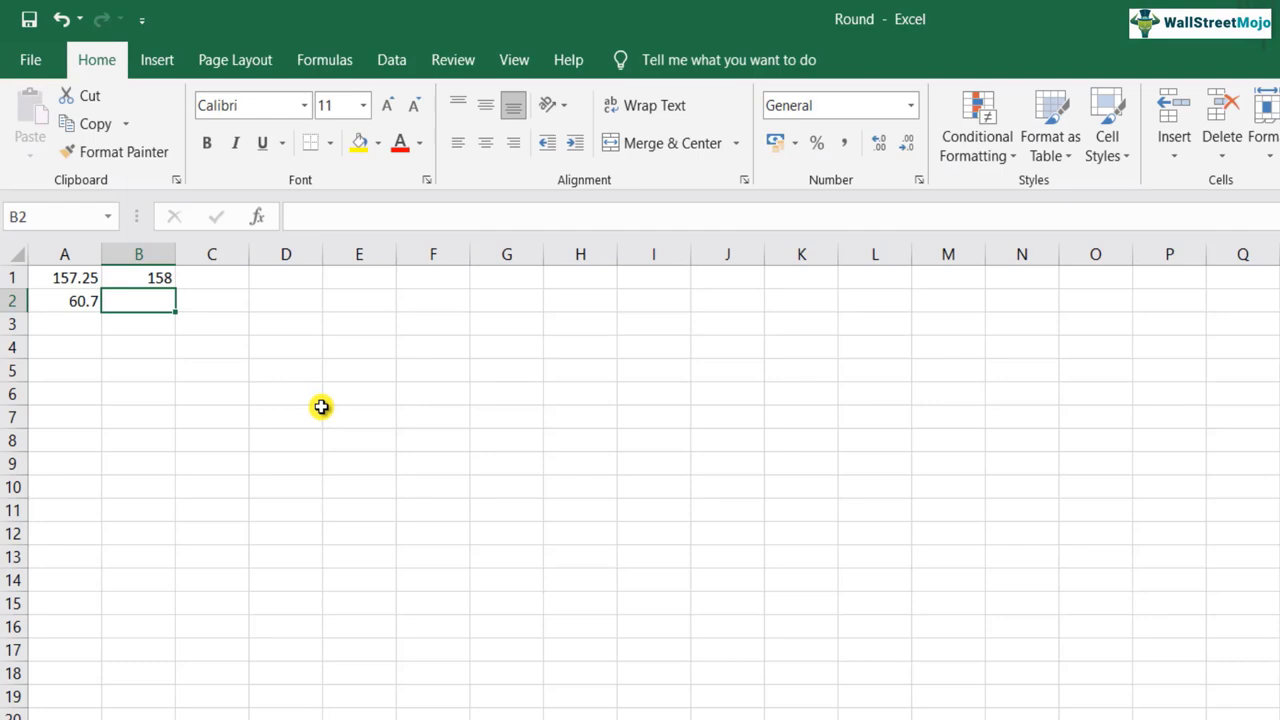
Step: Enter =ROUNDUP(A2,0) in B2 so 60.7 rounds up to 61
left_click(138, 276)
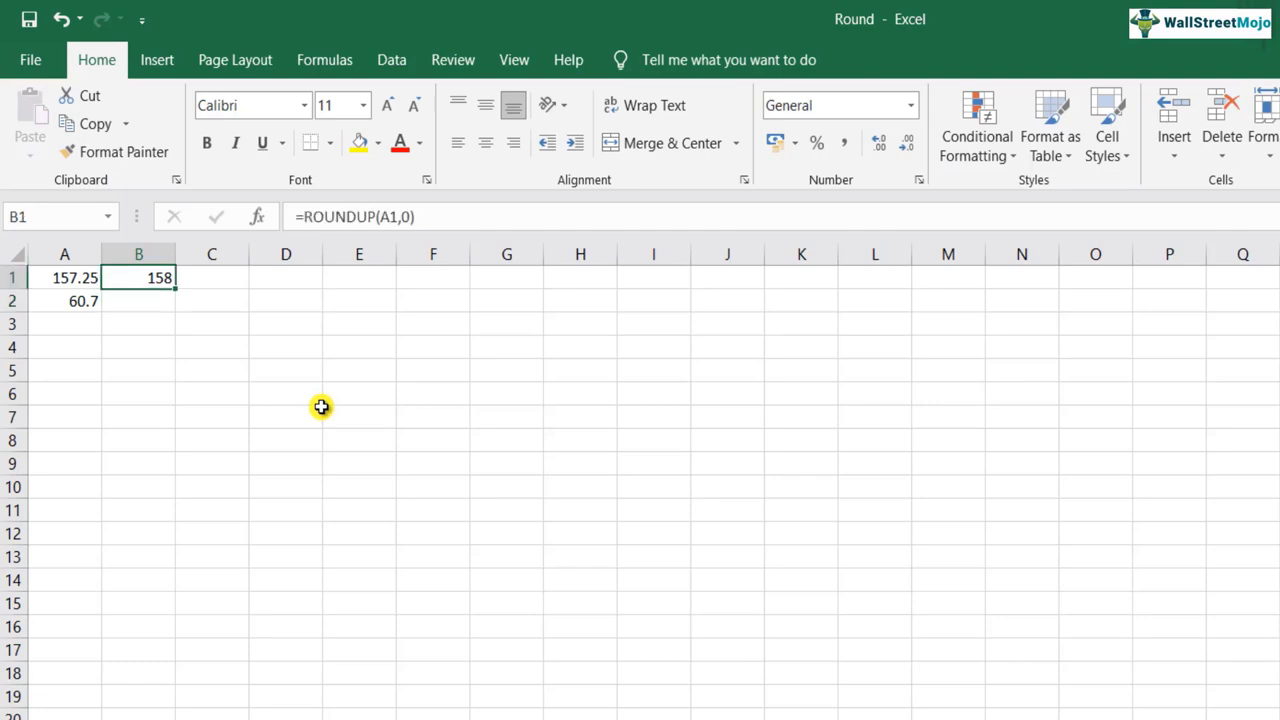
type("=rou")
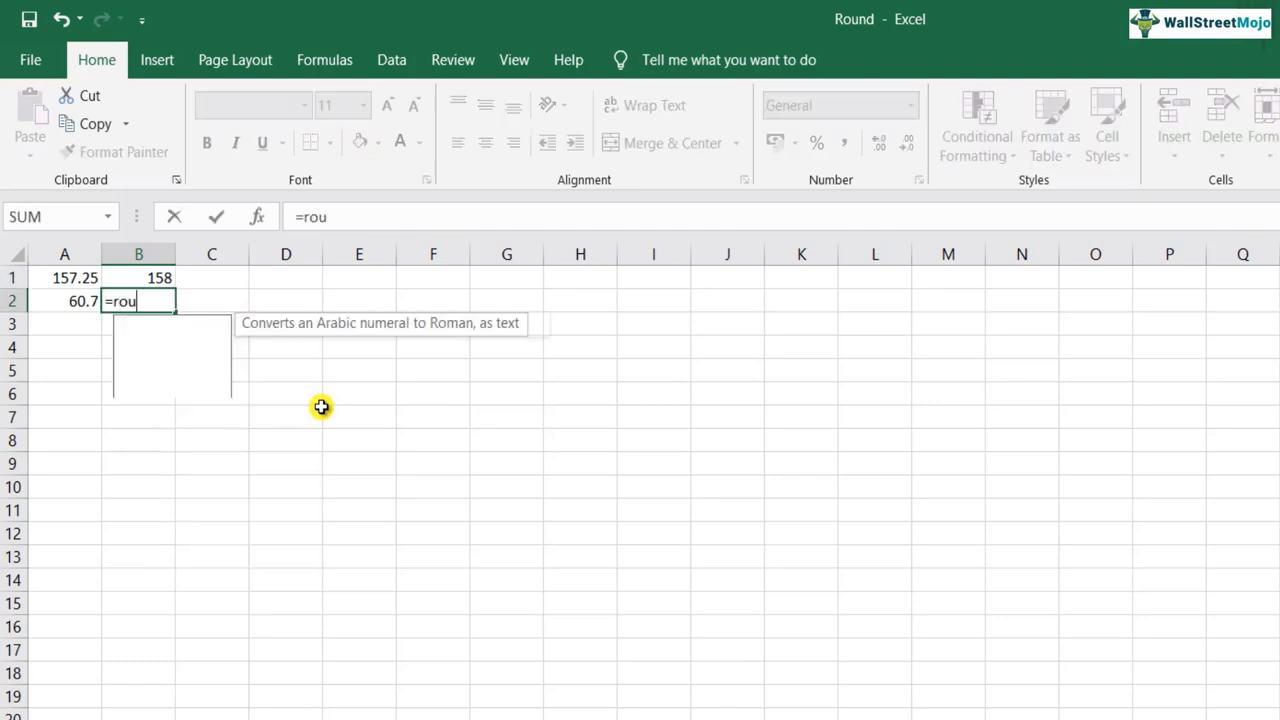
type("ROUNDUP(")
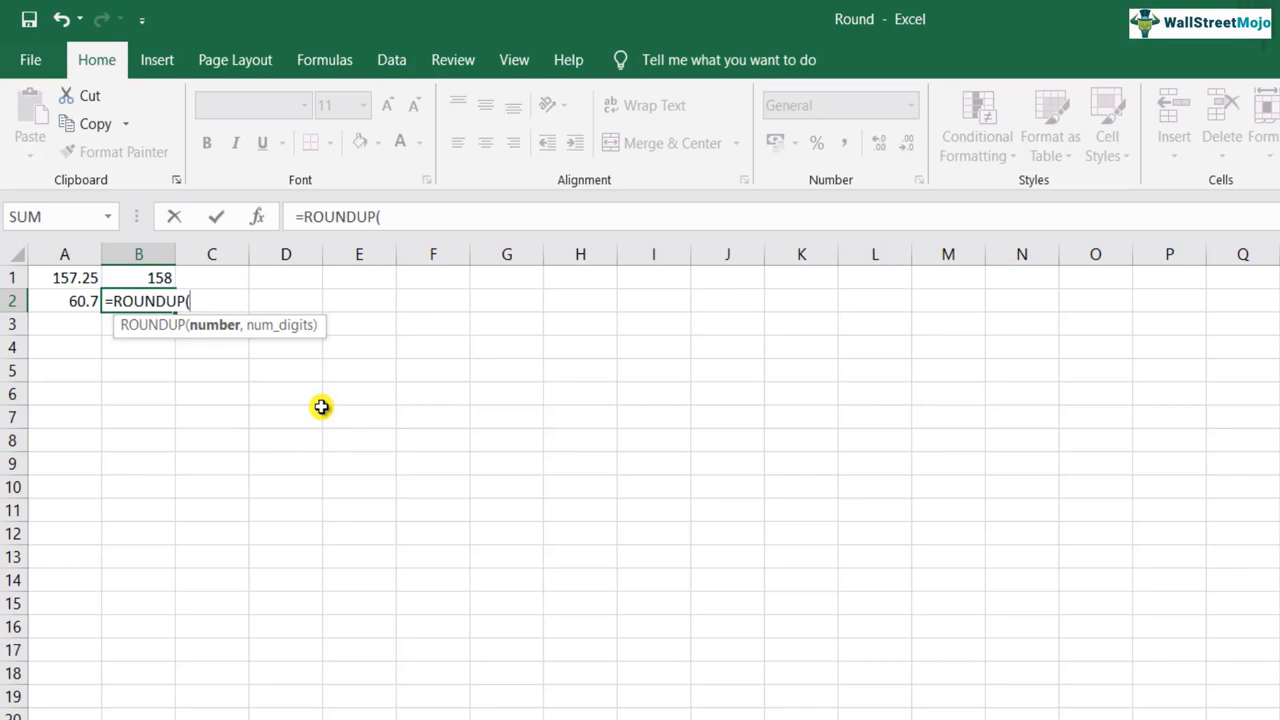
left_click(64, 300)
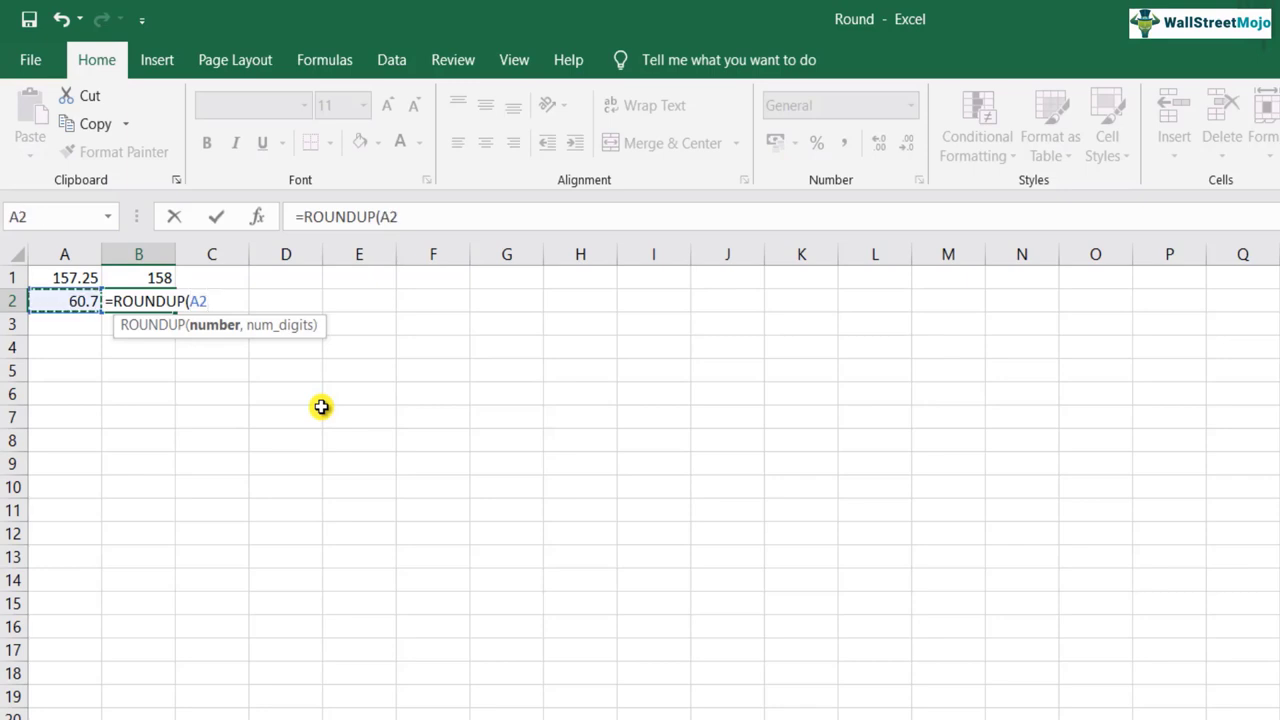
type(",0)")
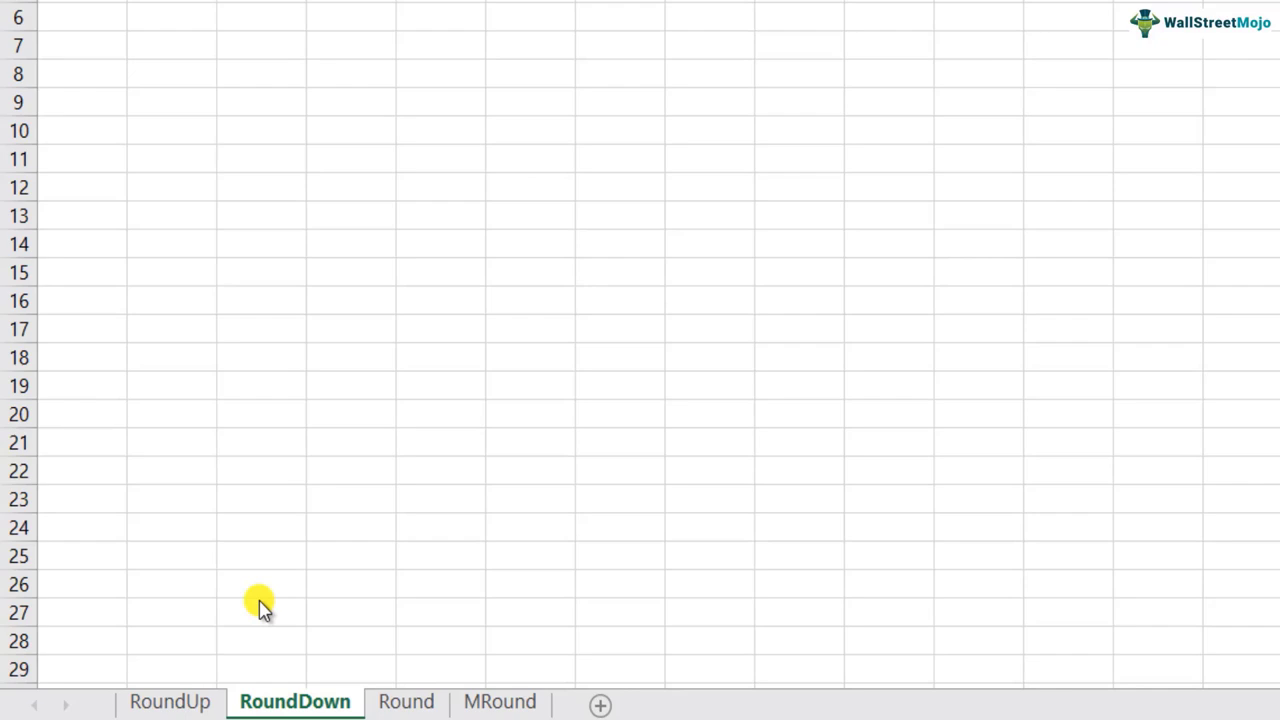
Step: On the RoundDown sheet, begin a ROUNDDOWN formula in B2 for the 60.7 value
type("=r")
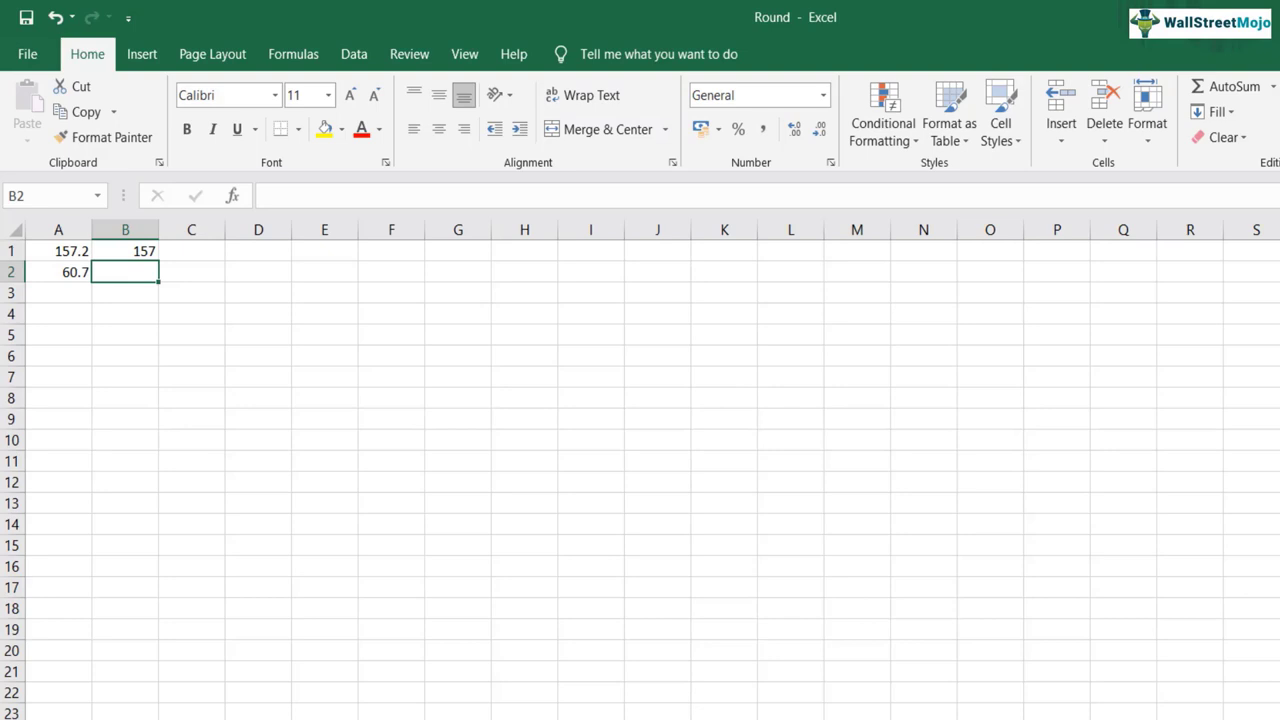
type("=")
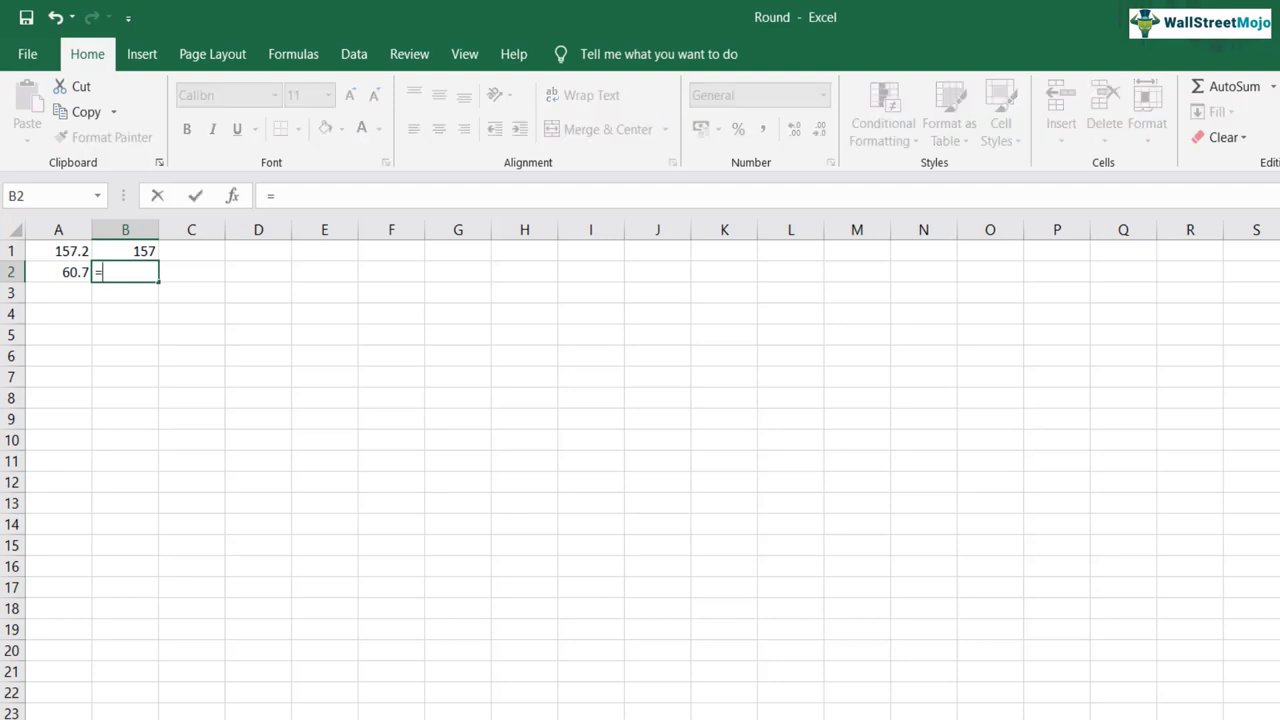
type("roun")
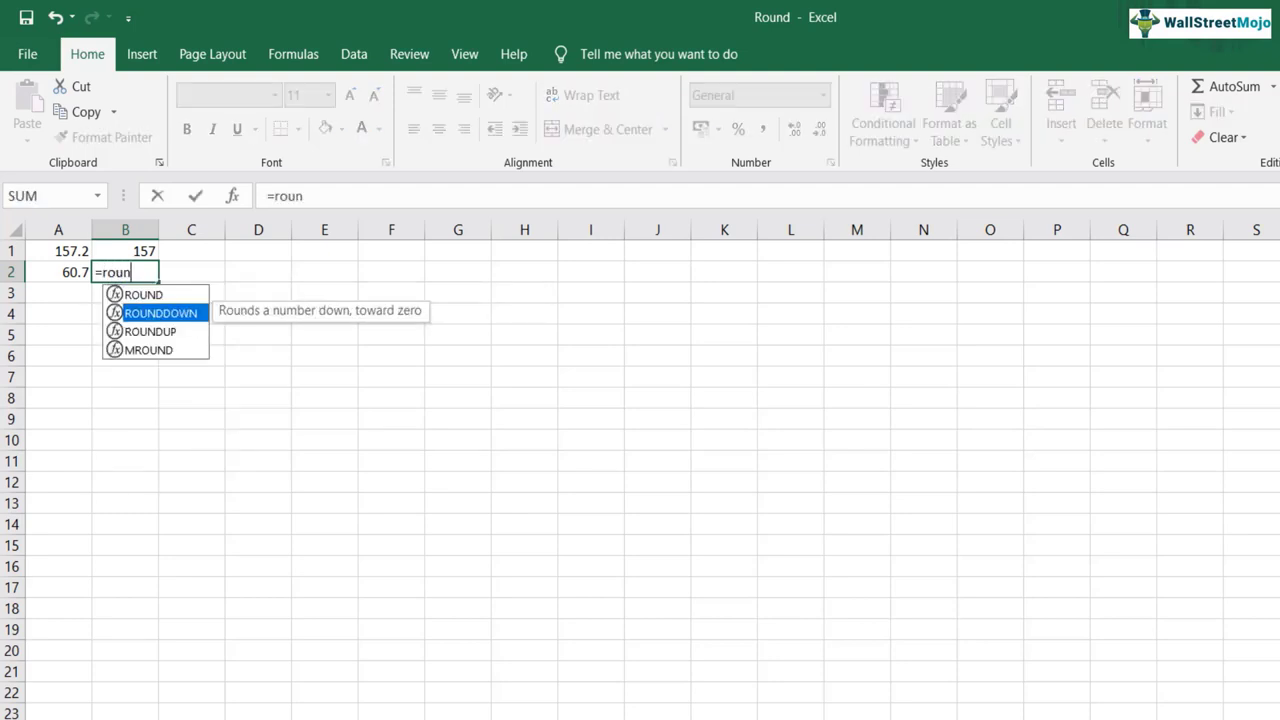
double_click(160, 312)
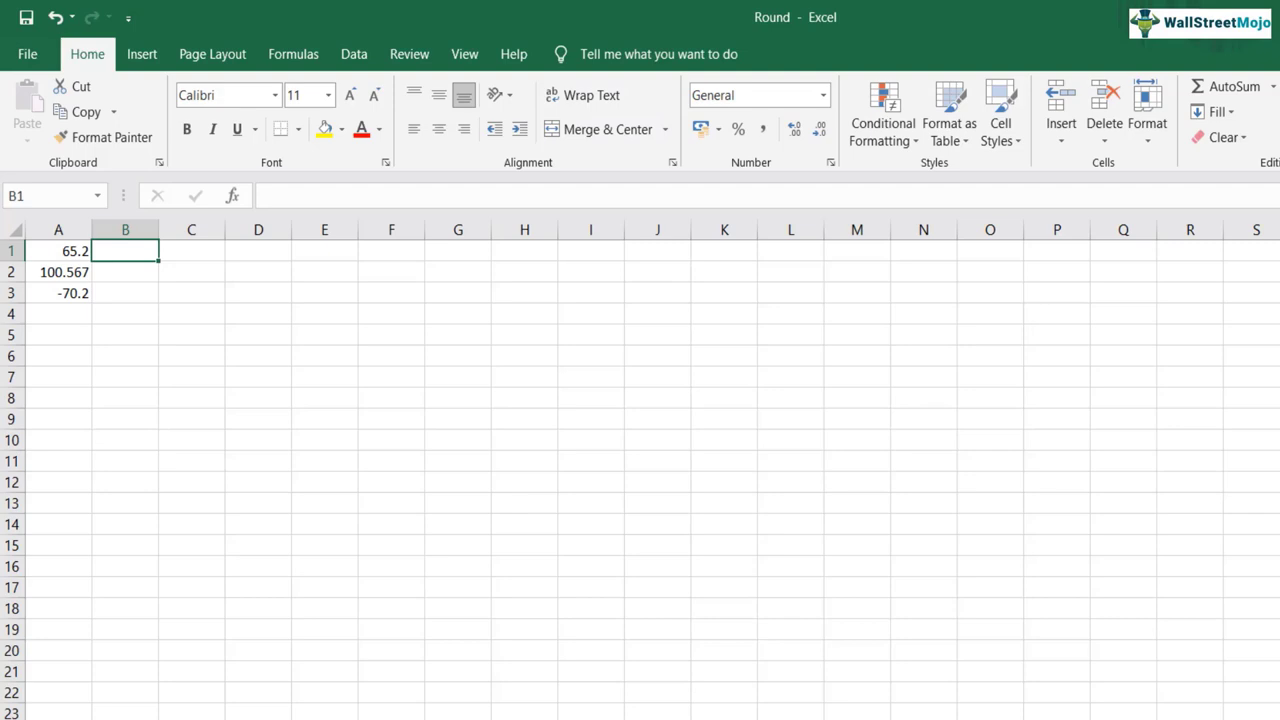
Step: Enter =ROUND(A1,0) and =ROUND(A2,0), giving 65 for 65.2 and 101 for 100.567
type("=r")
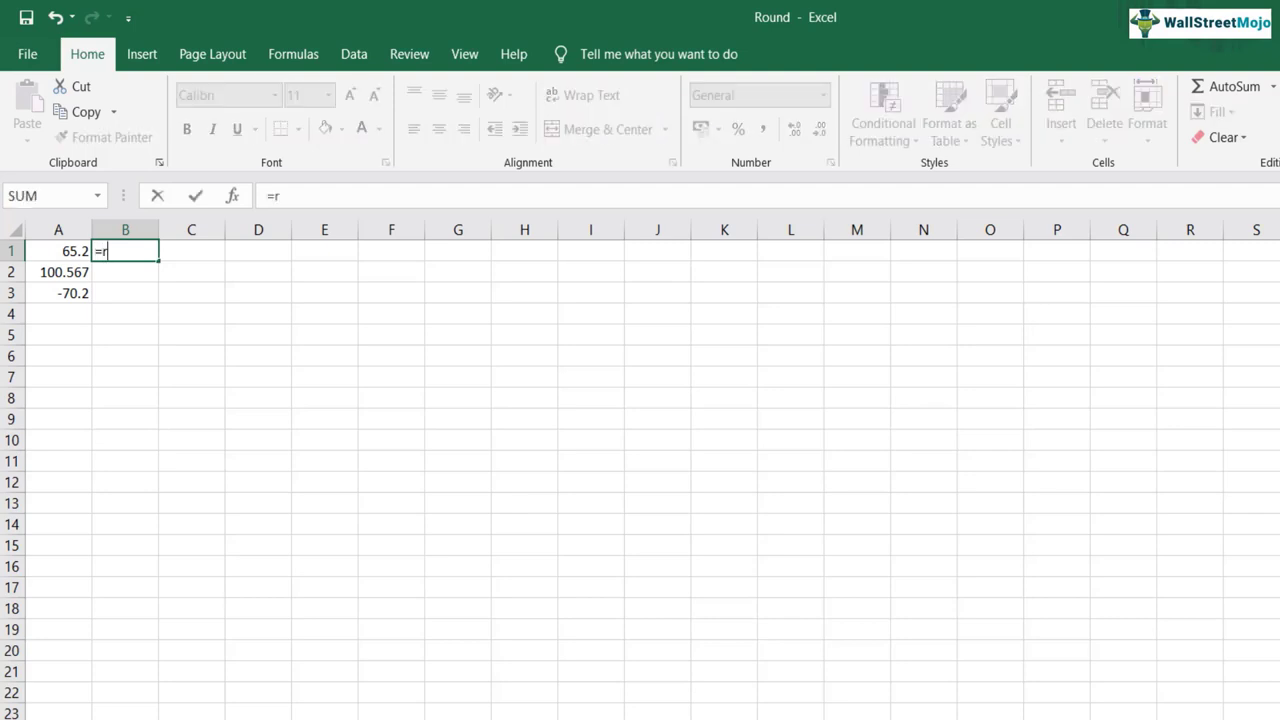
type("OUND(")
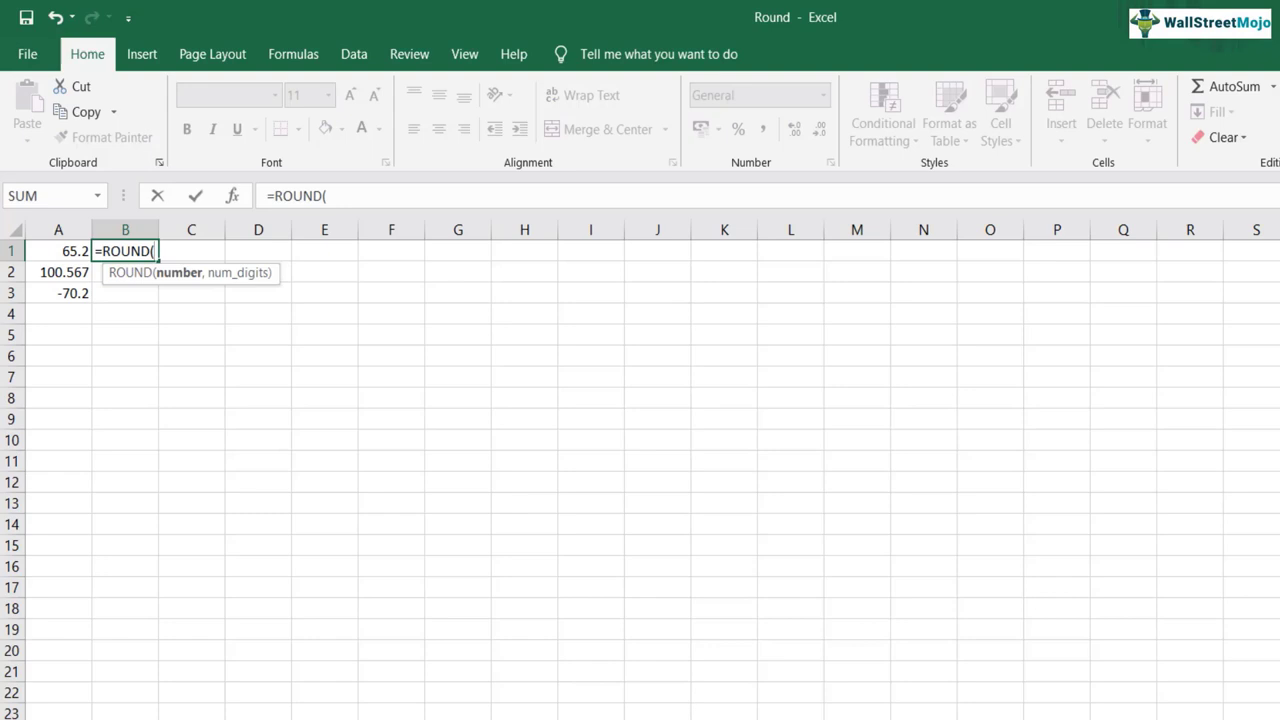
left_click(56, 252)
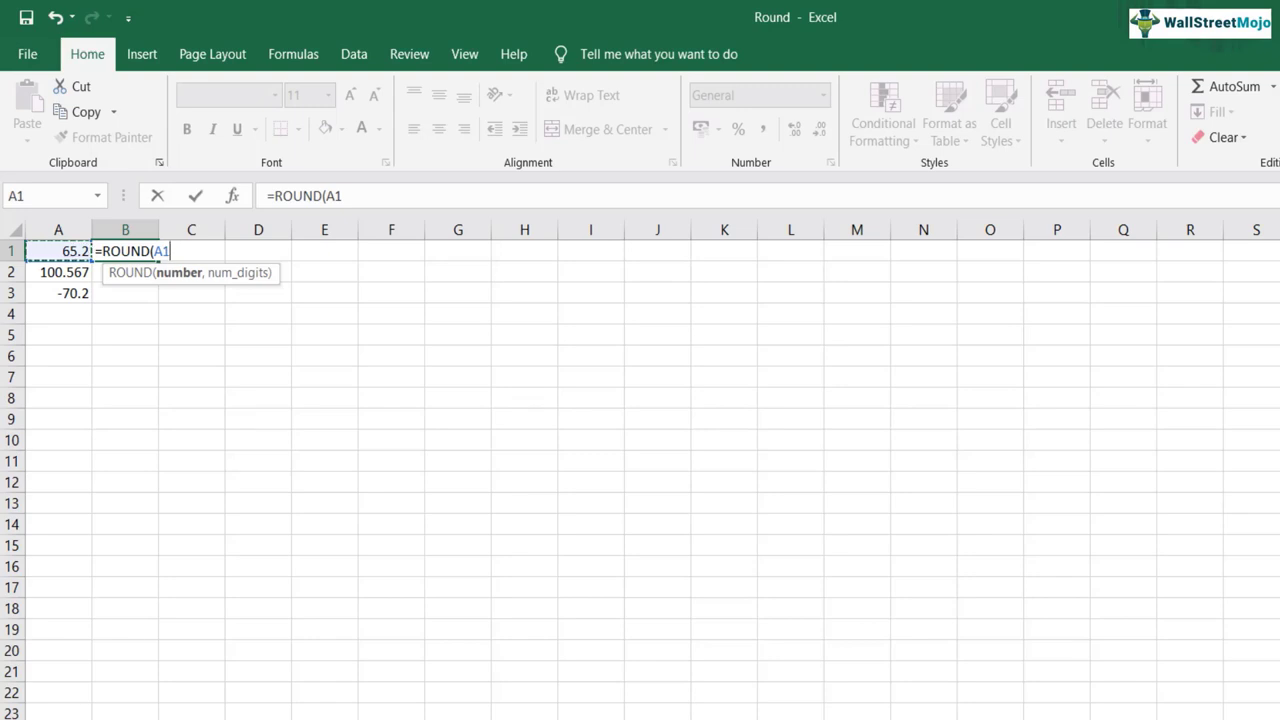
type(",0)")
left_click(124, 272)
type("=")
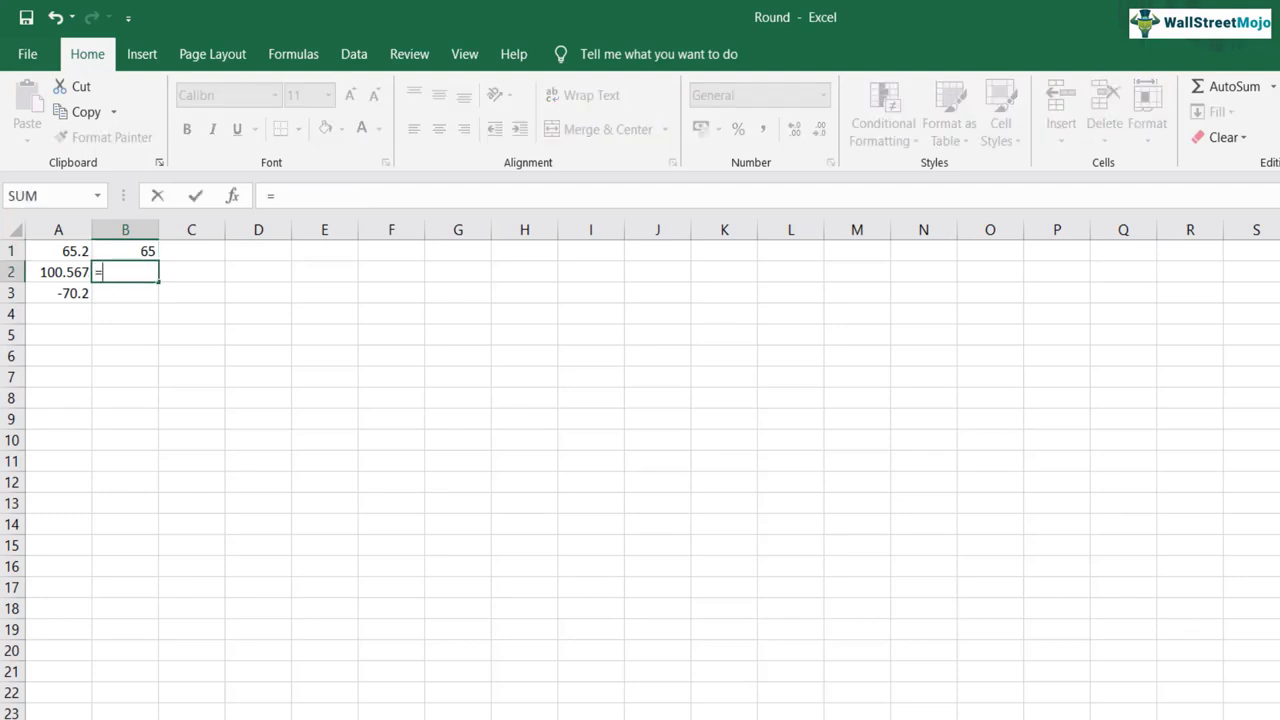
type("ROUND(")
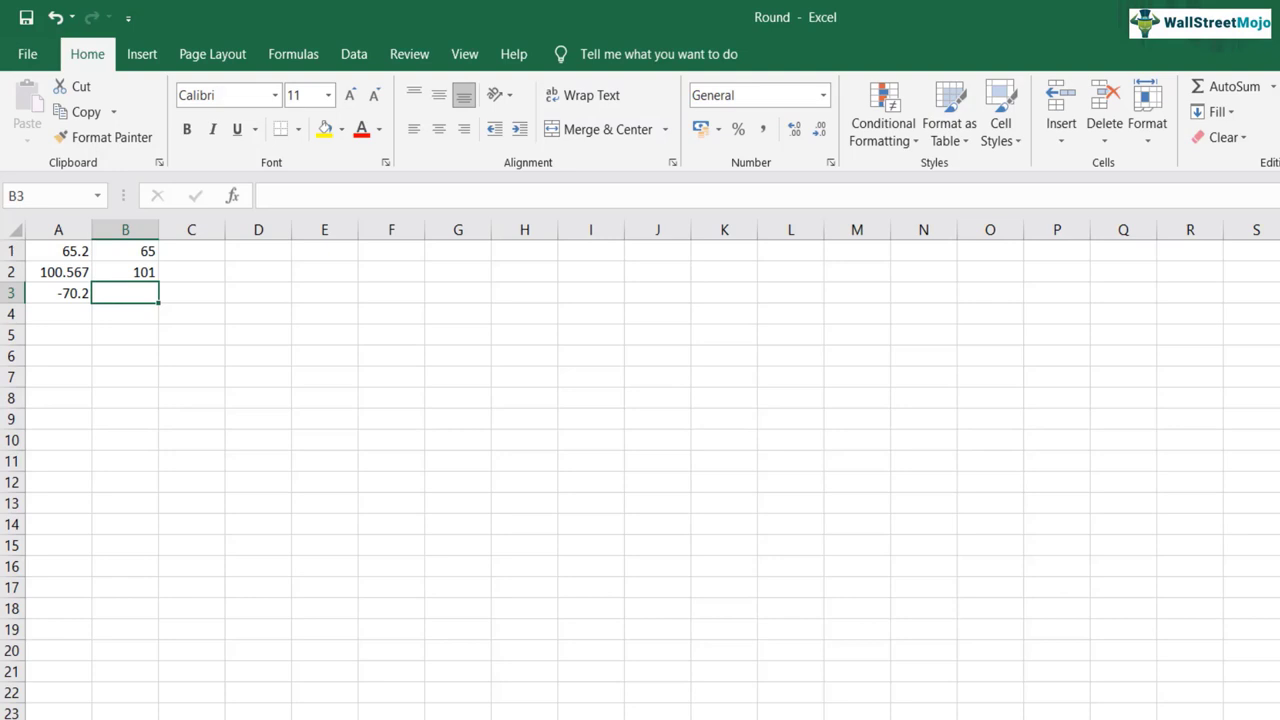
Step: Change B2 to =ROUND(A2,1) for 100.6 and round -70.2 in B3 to -70
left_click(58, 292)
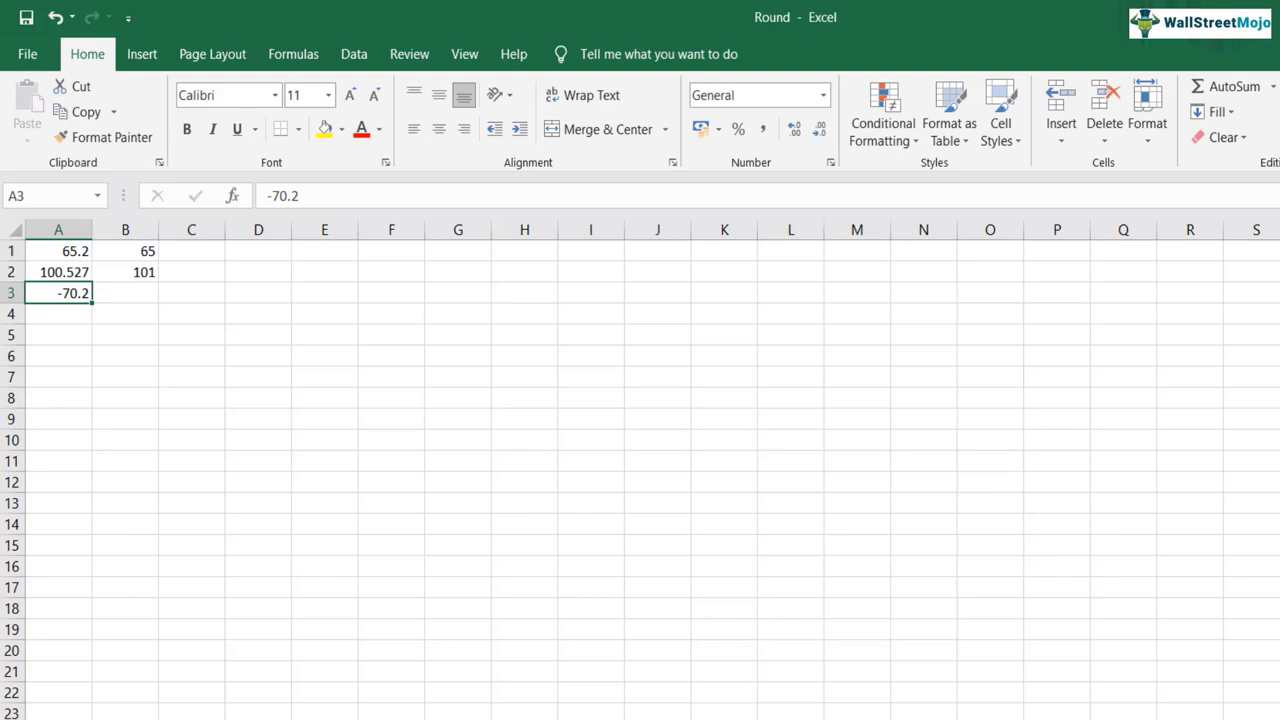
type("=ROUND(A2,0)")
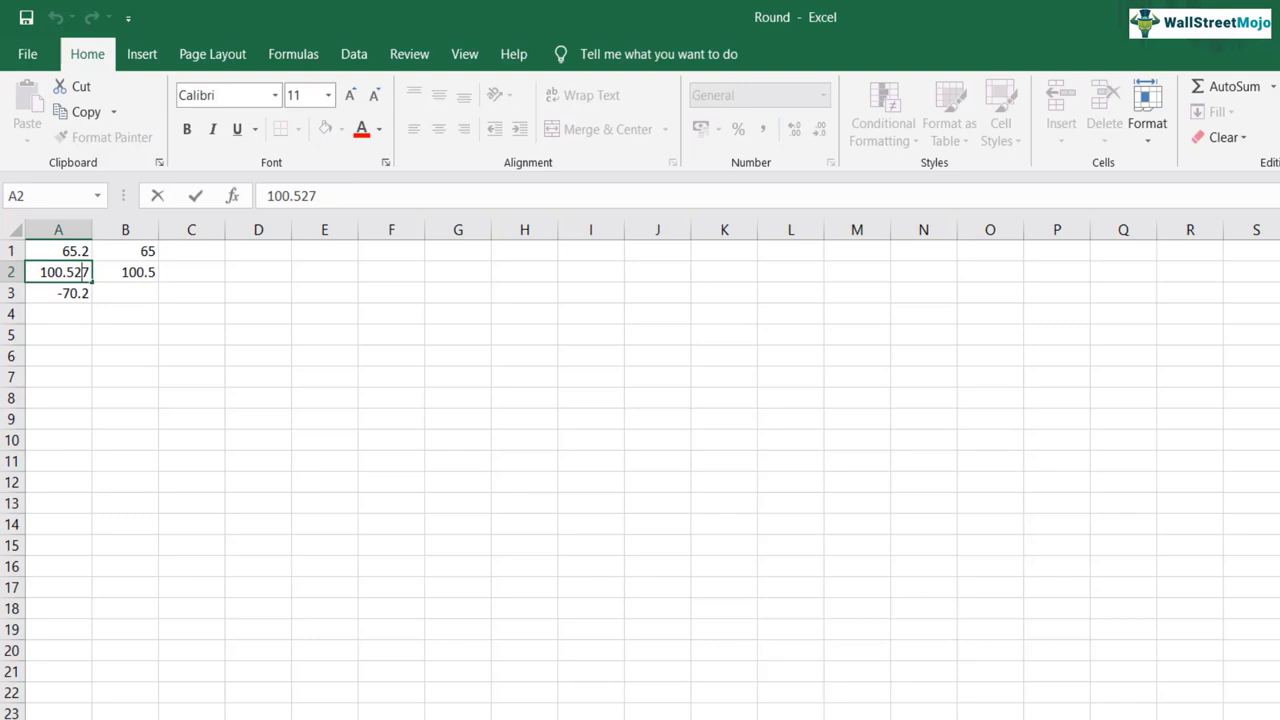
type("=ROUND(A2,1)")
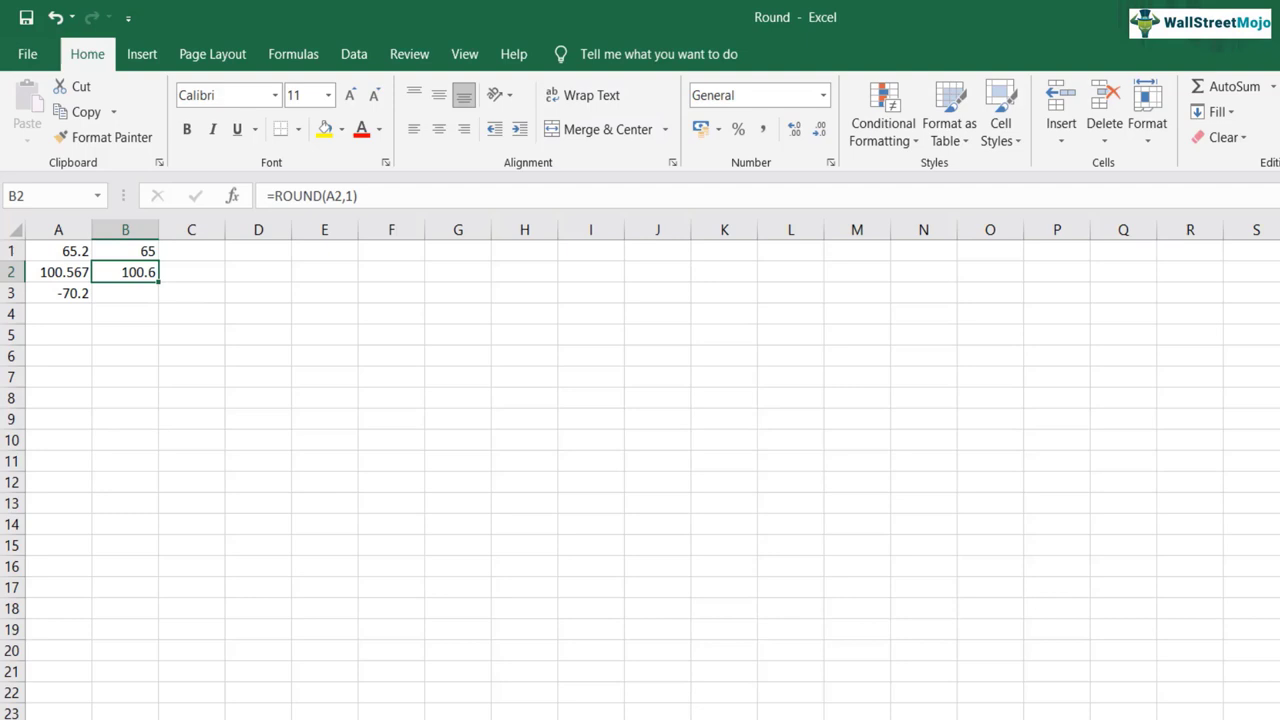
left_click(124, 292)
type("=ROUND(A3,0)")
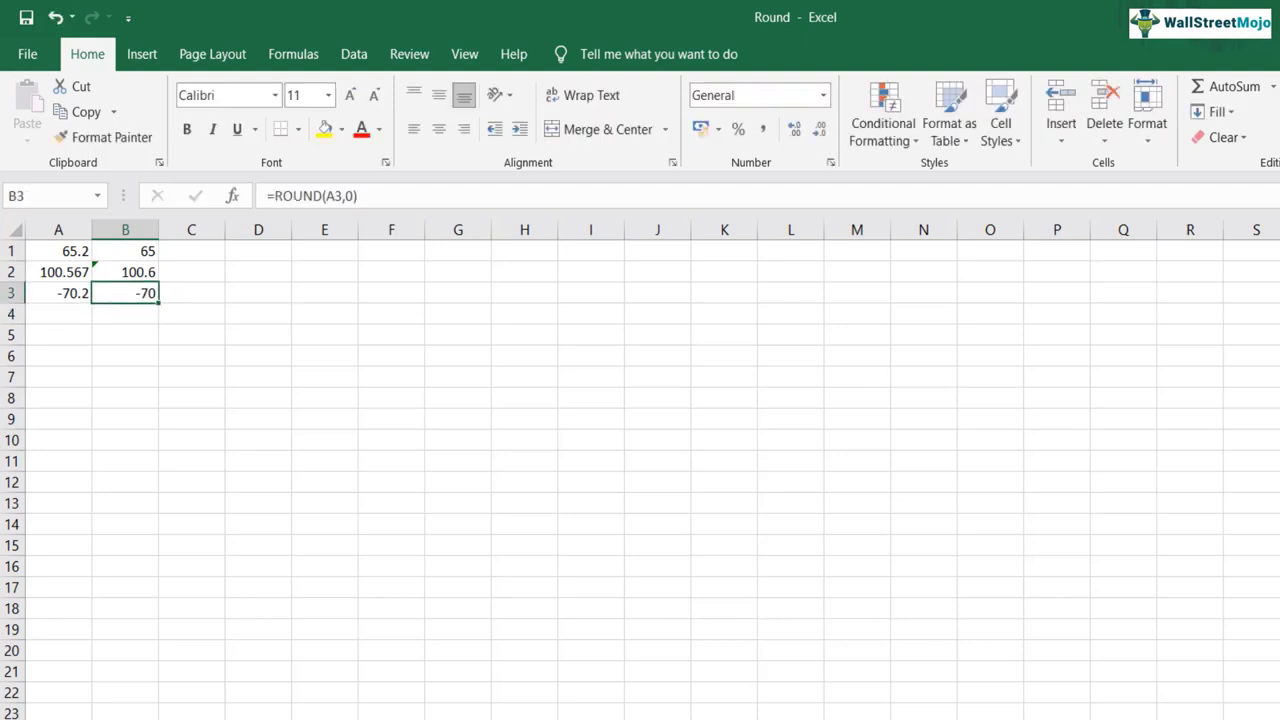
Step: Edit B3 to =-ROUND(A3,0) so it shows 70, then move to the MRound sheet
double_click(124, 292)
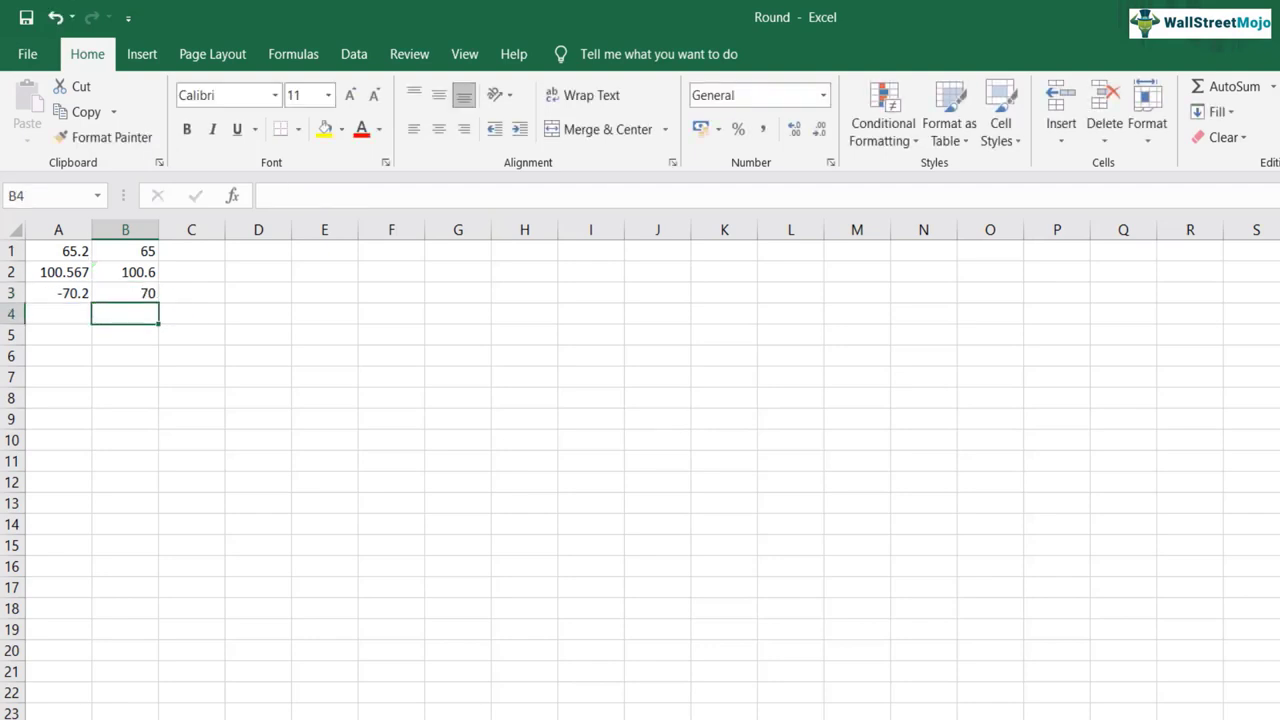
left_click(124, 292)
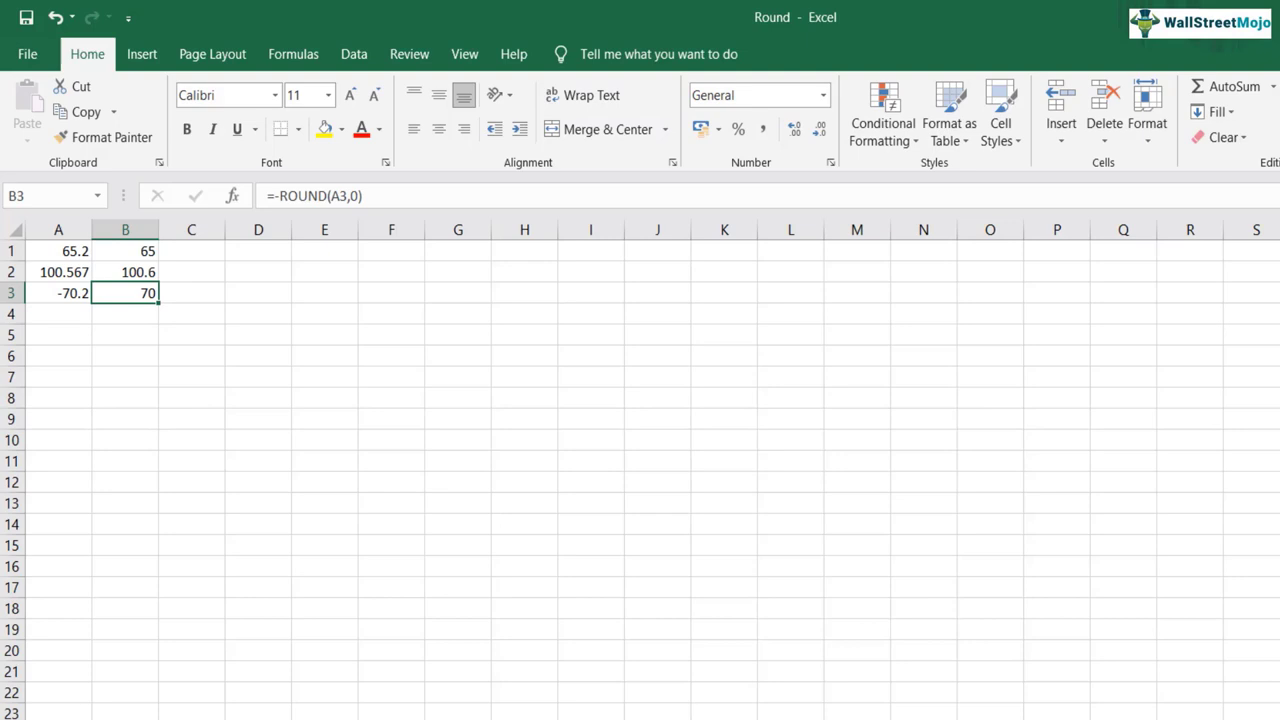
double_click(124, 292)
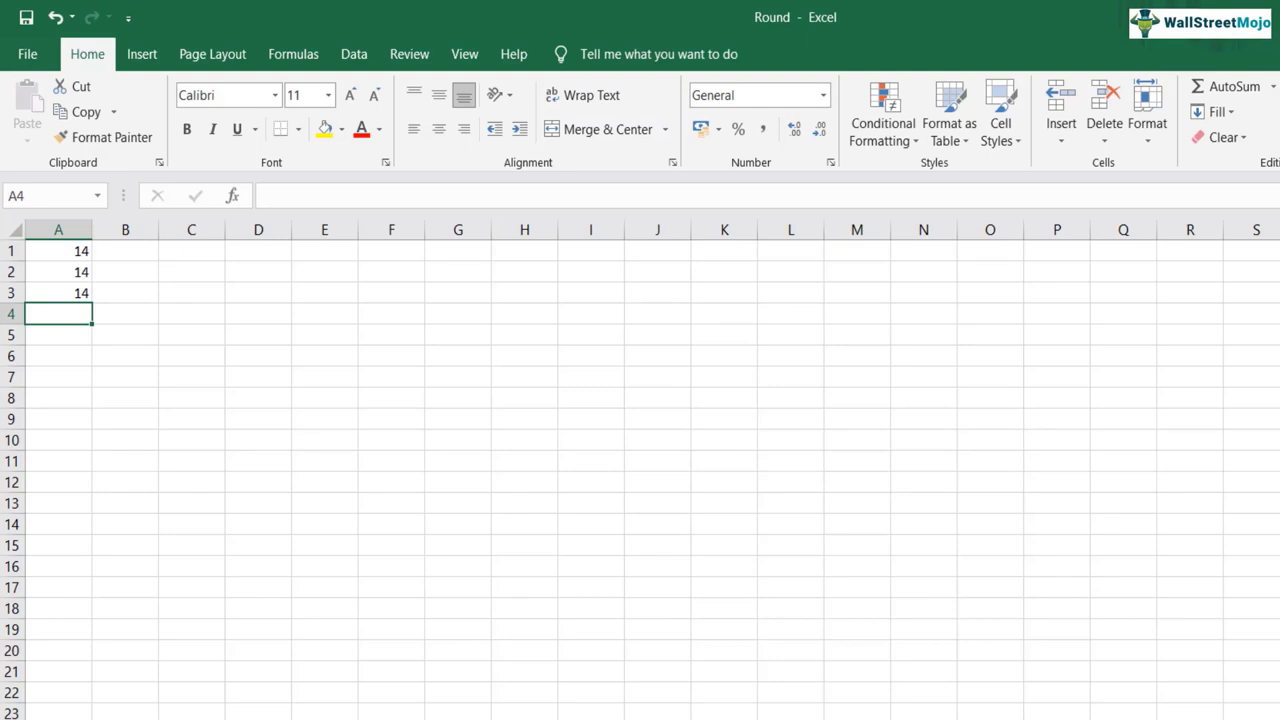
Step: Enter =MROUND(A1,2) in B1, rounding 14 to the nearest multiple of 2
left_click(124, 252)
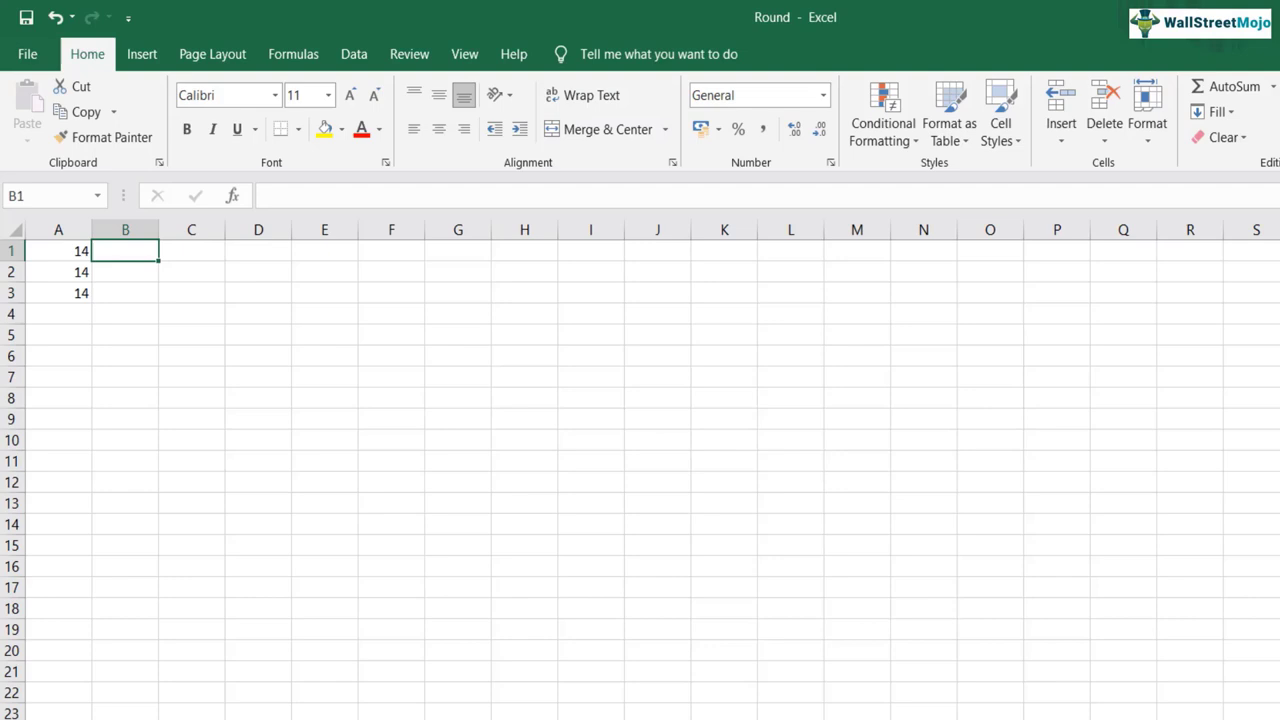
type("=")
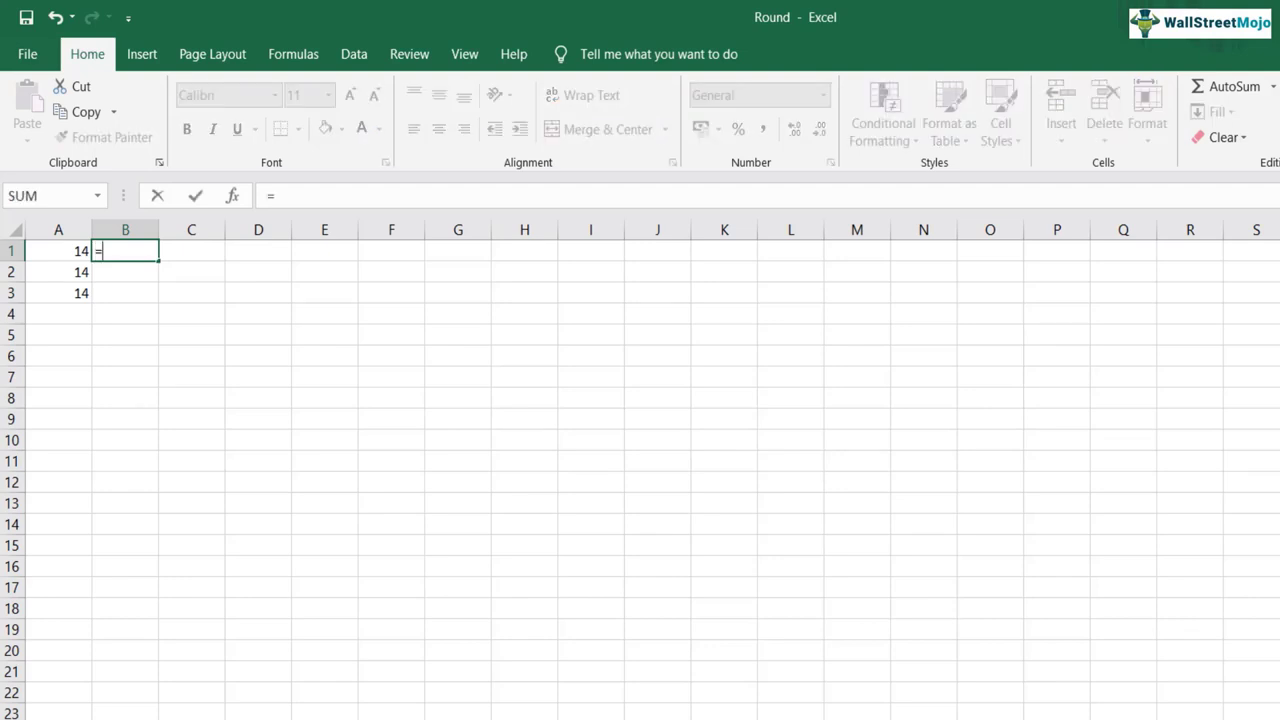
type("rou")
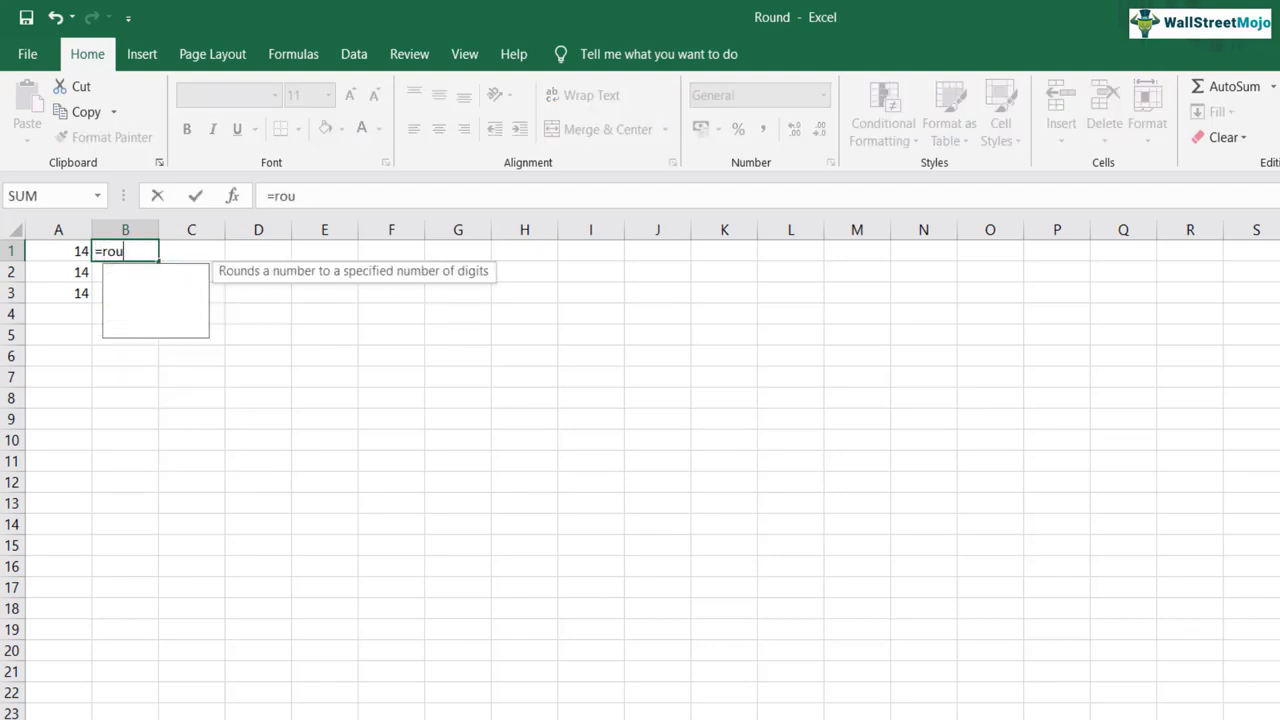
type("MROUND(A1,")
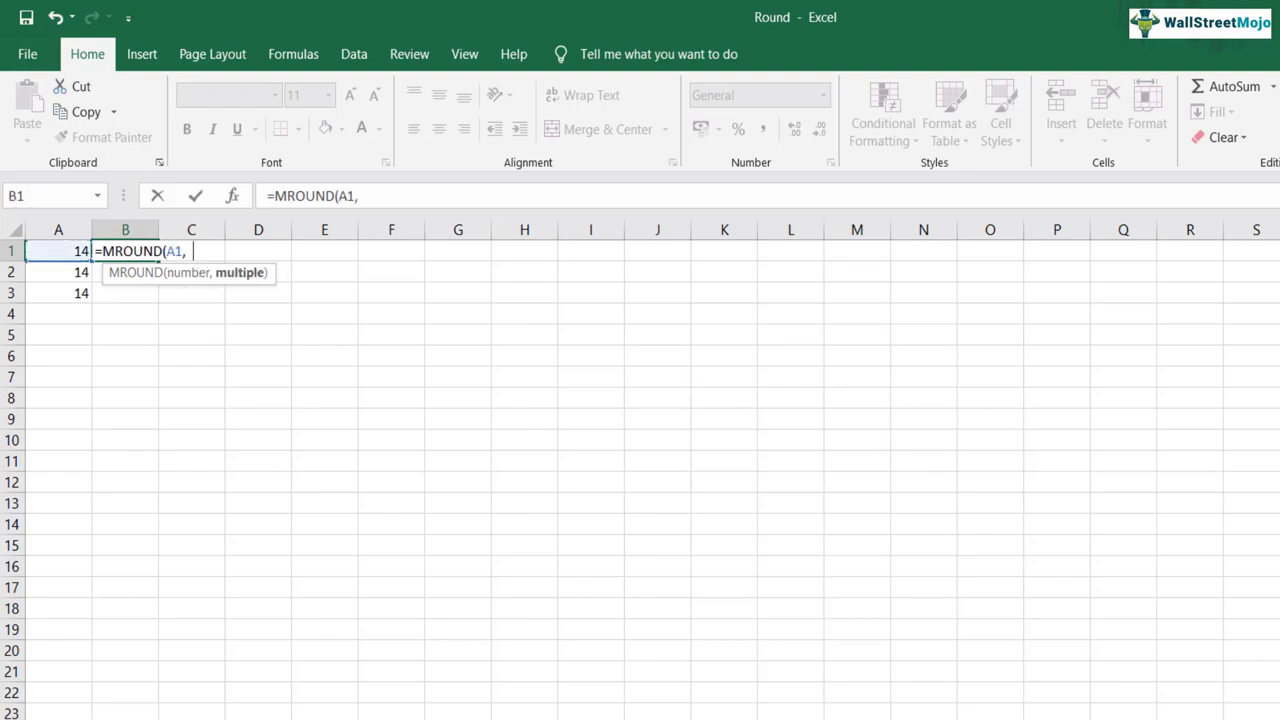
type("2")
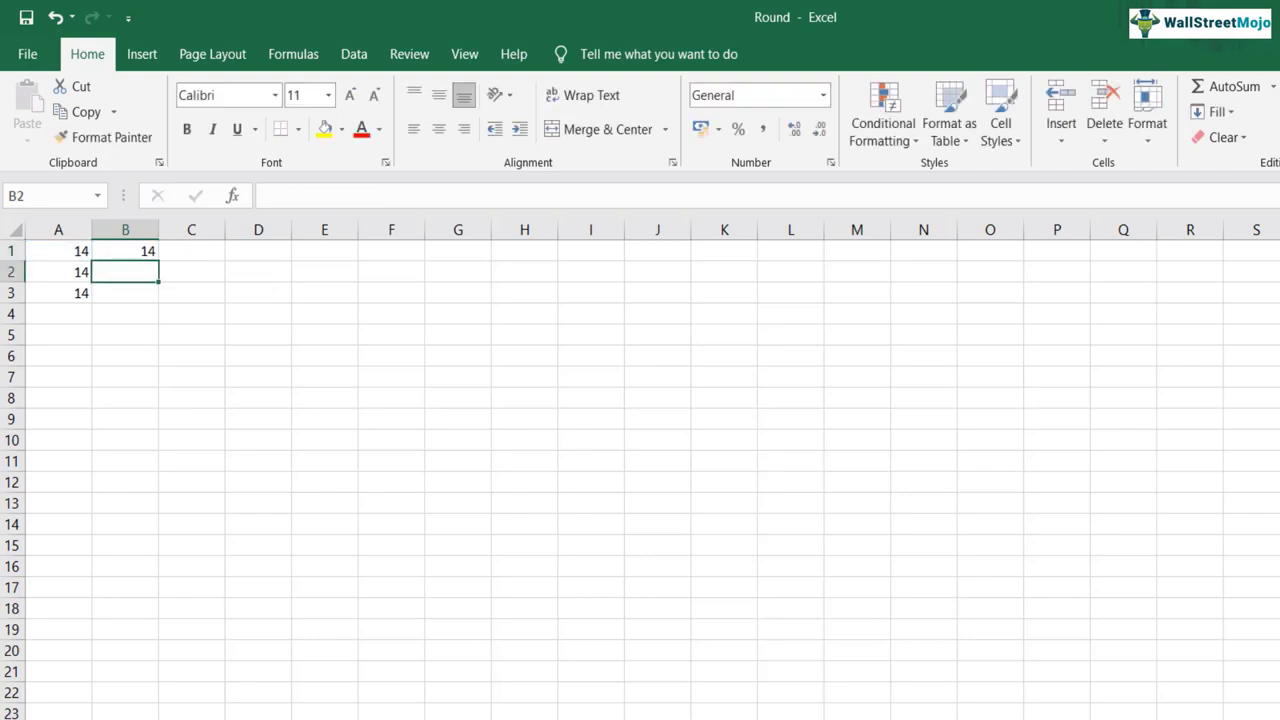
Step: Change B1's MROUND multiple to 3 so 14 rounds to 15
left_click(124, 252)
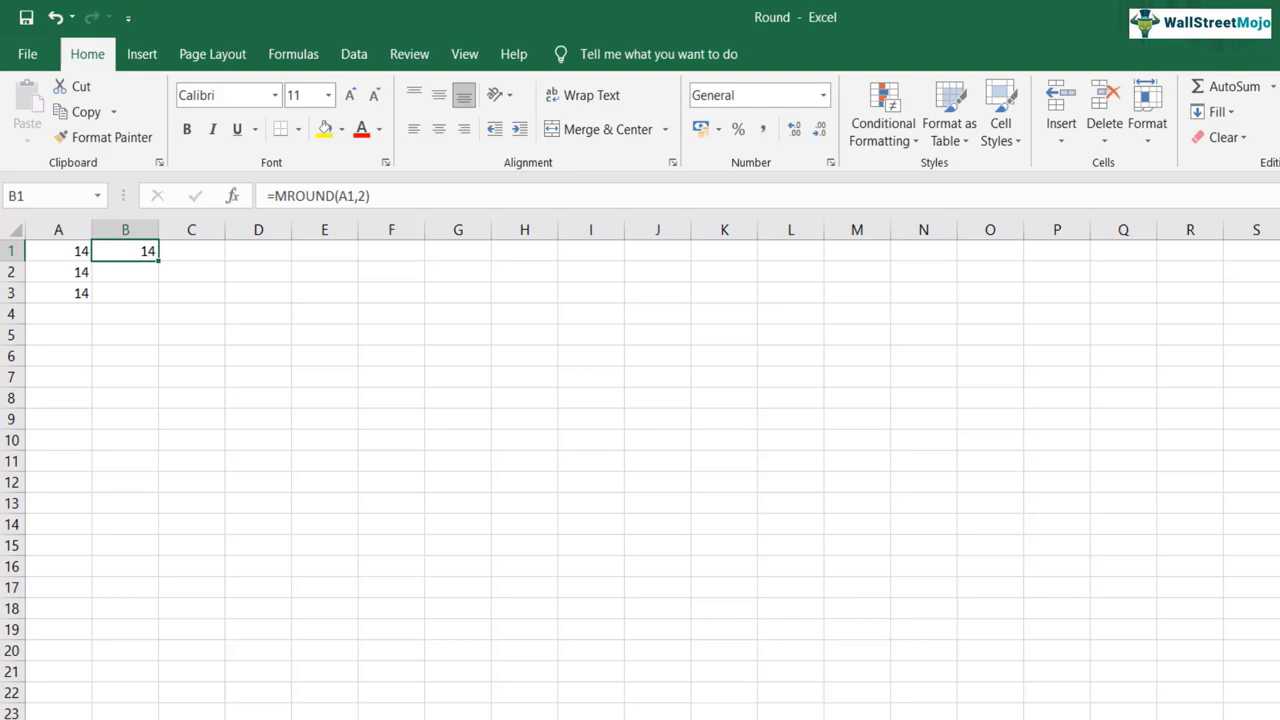
double_click(124, 252)
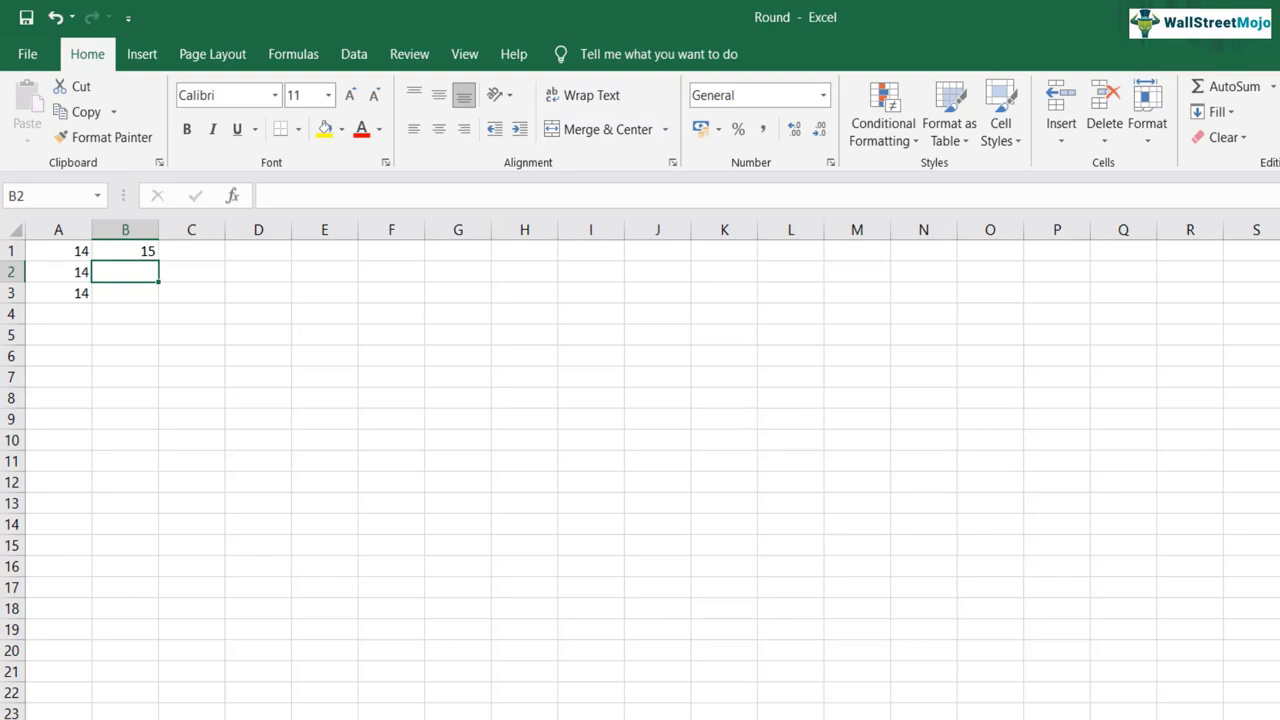
type("=MROUND(A1,3)")
left_click(126, 250)
type("2")
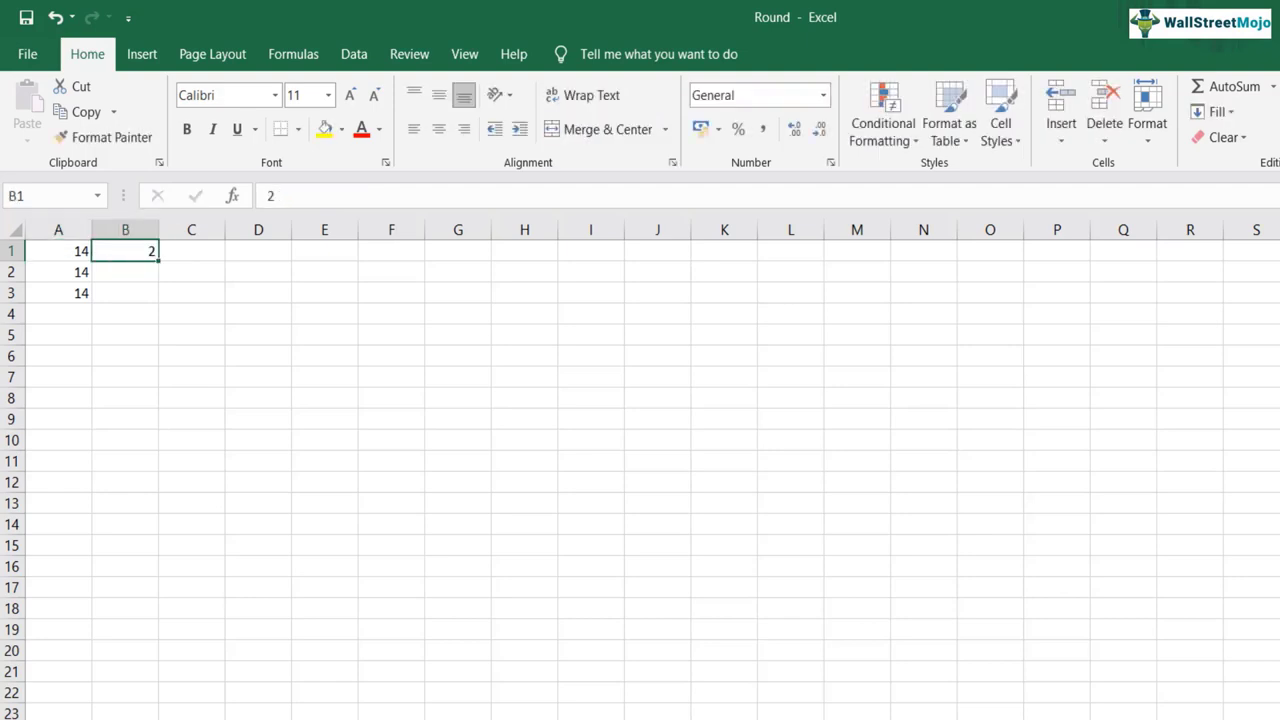
Step: Add MROUND formulas in B2 and B3 with multiples 3 and 7, giving 15 and 14
type("=MROUND(A1,4)")
left_click(124, 272)
type("=MROUND(A2,3)")
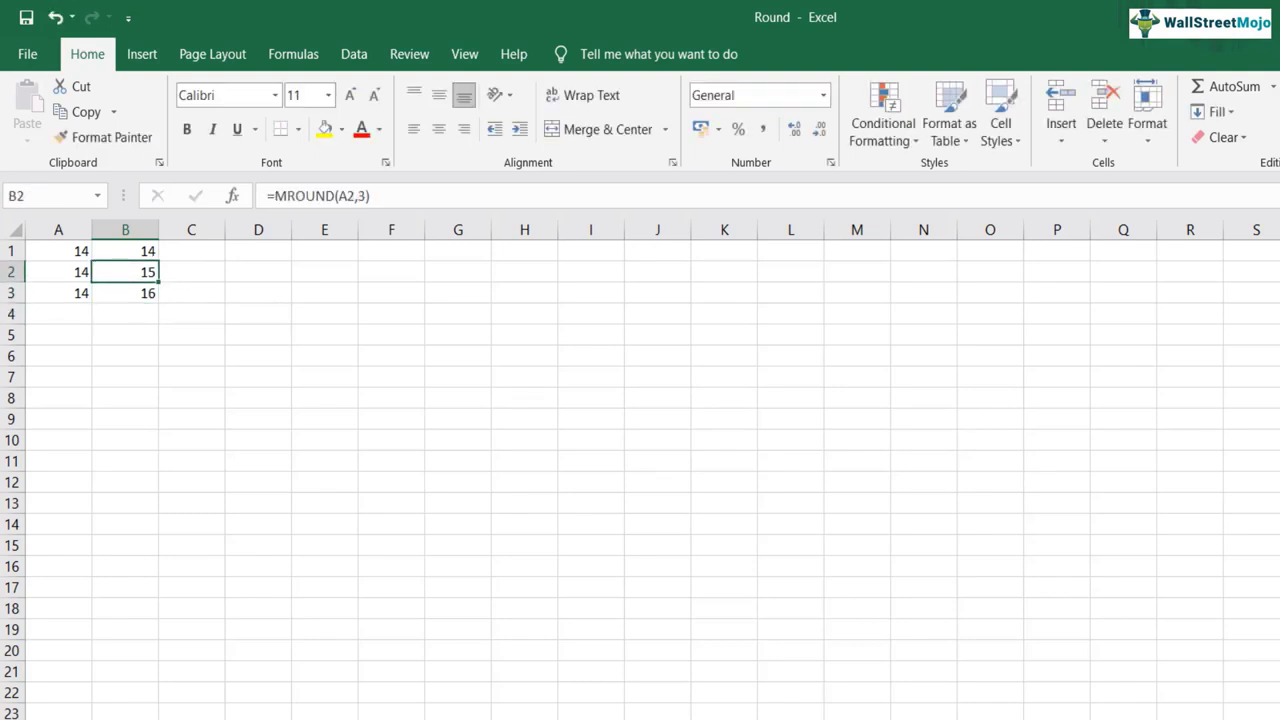
left_click(124, 292)
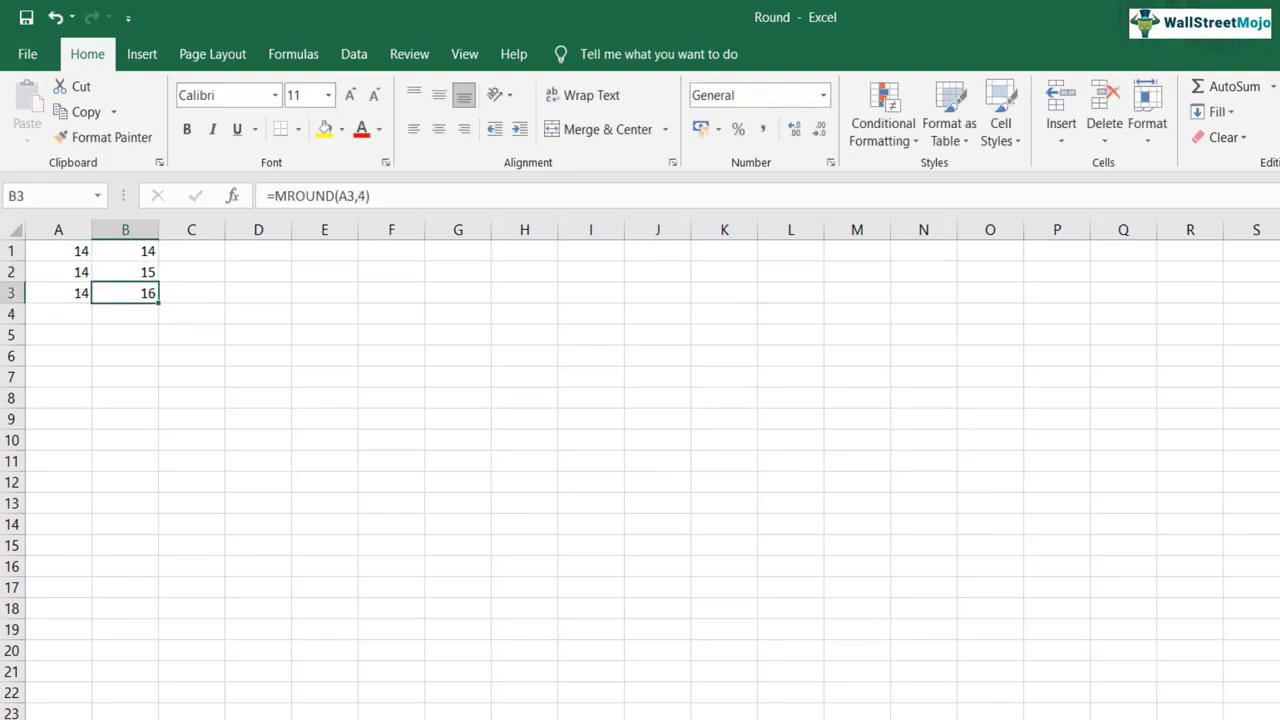
left_click(124, 252)
type("7")
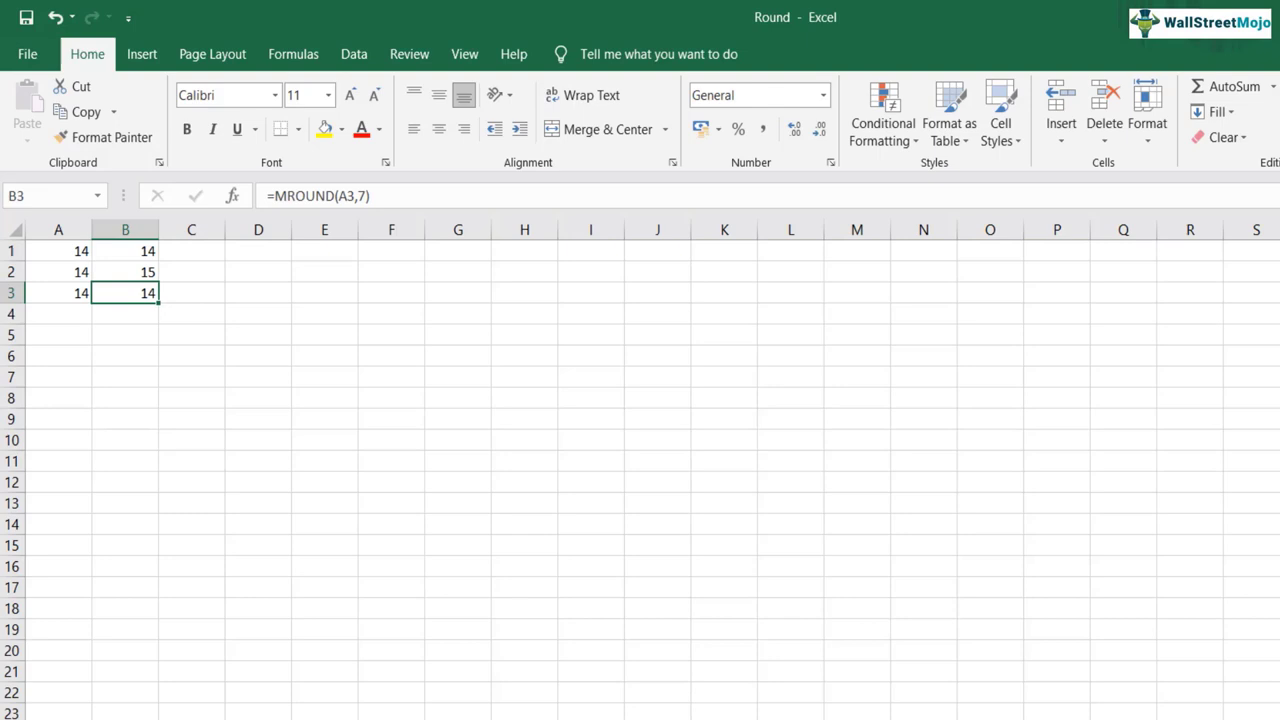
Step: Change B3's MROUND multiple to 9 so 14 rounds to 18
double_click(124, 292)
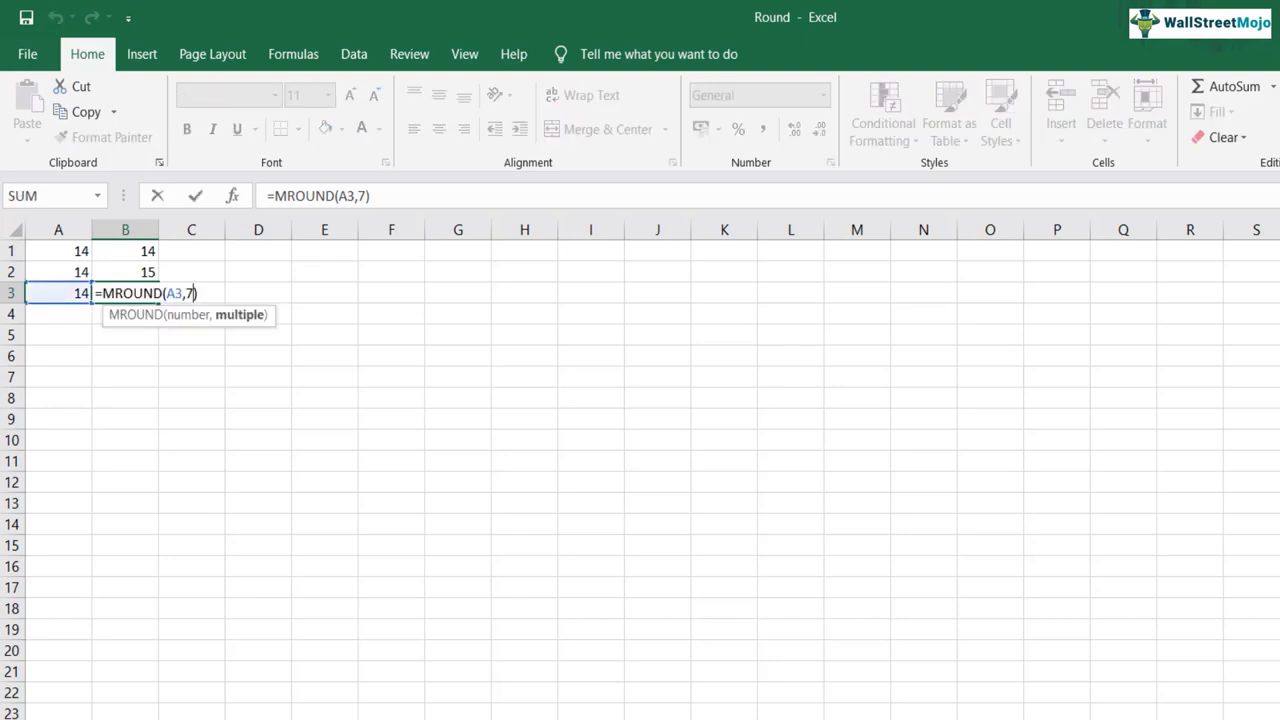
key("enter")
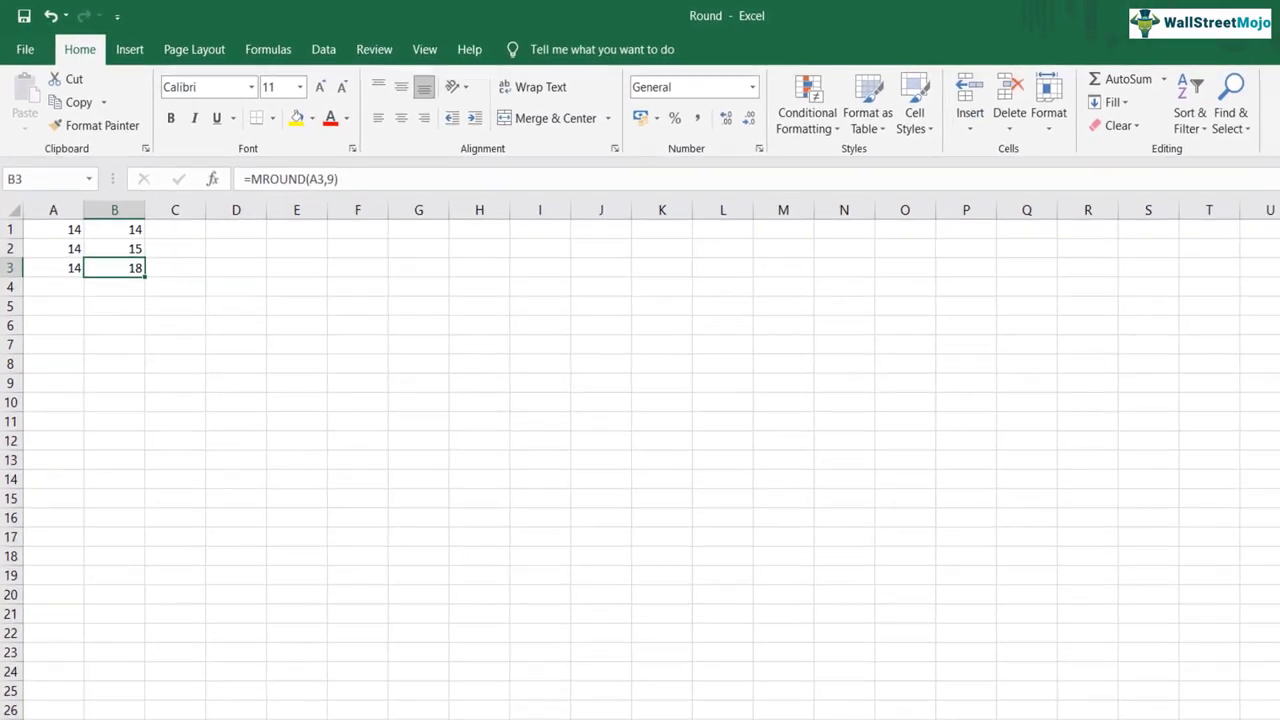
left_click(296, 692)
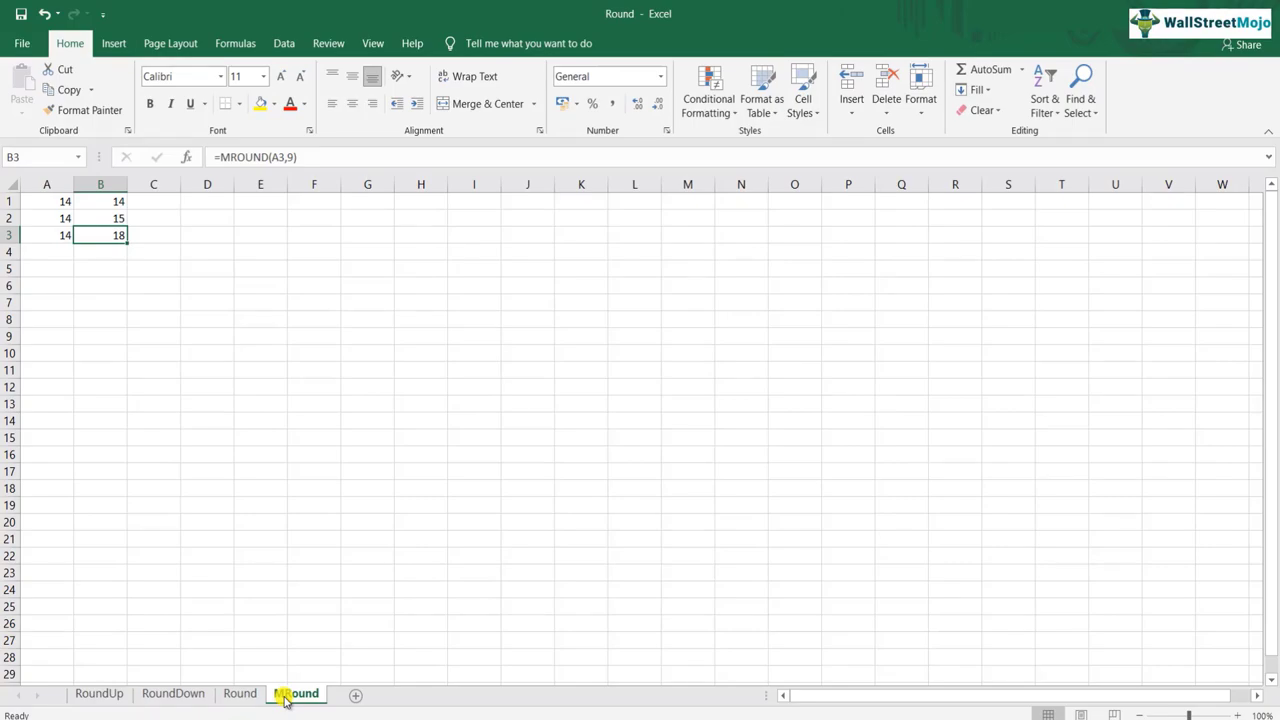